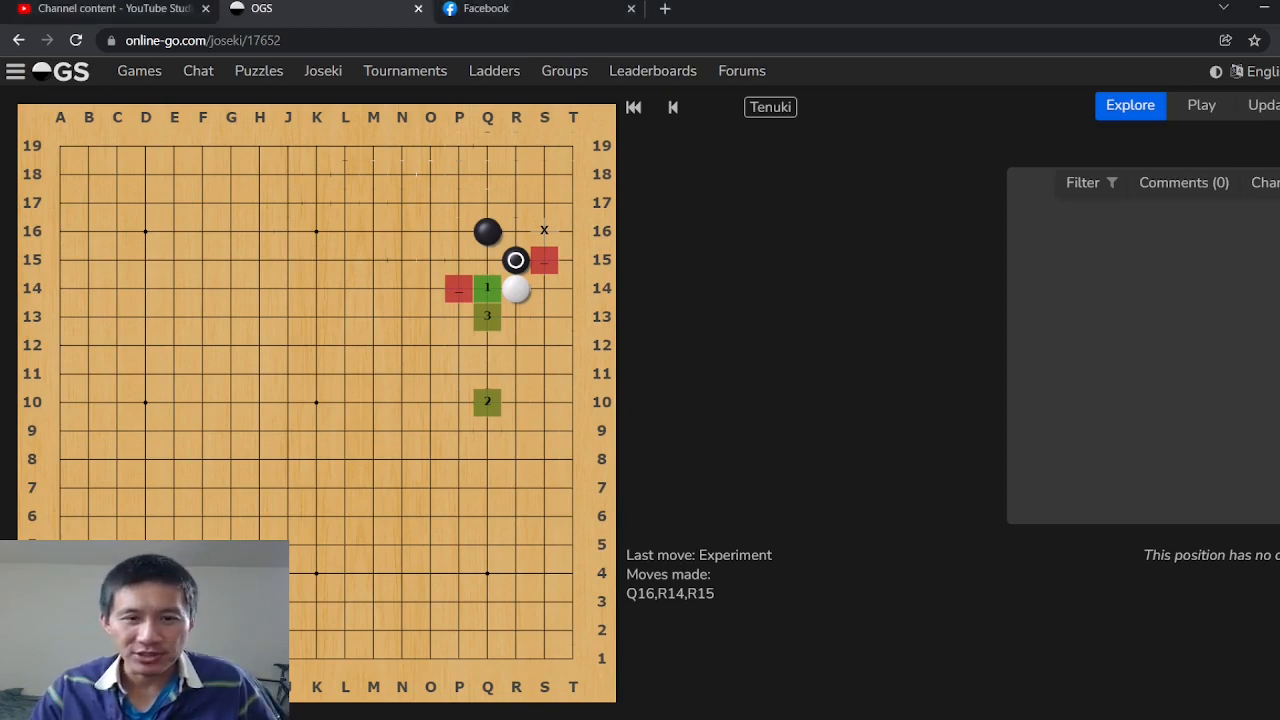
mouse_move(894, 550)
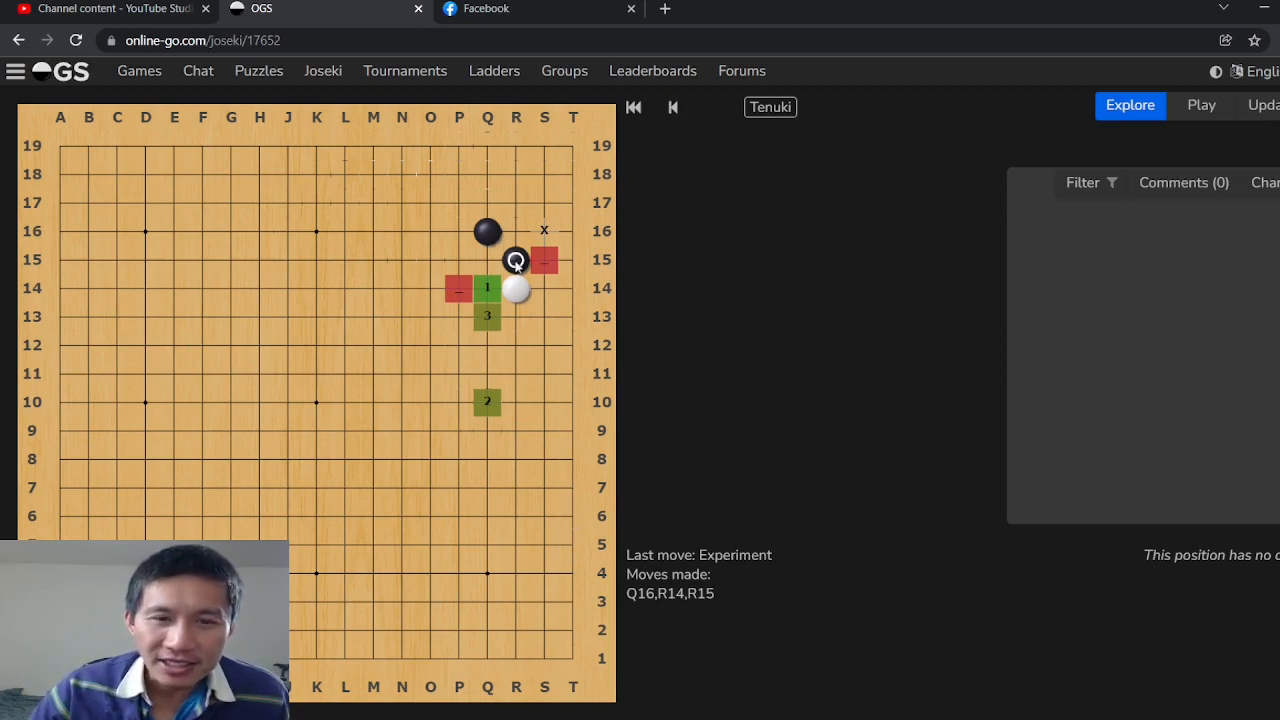
Play white at Q14 and place black's pincer stone at Q10.
click(488, 288)
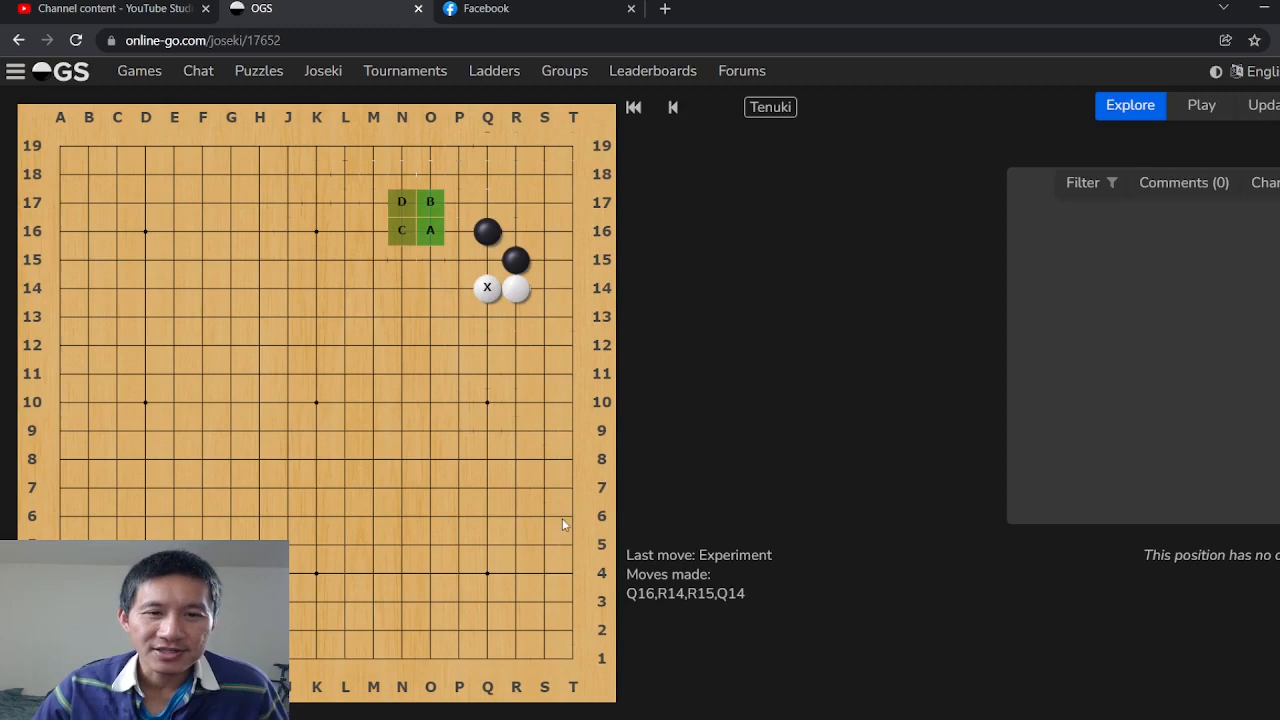
click(488, 404)
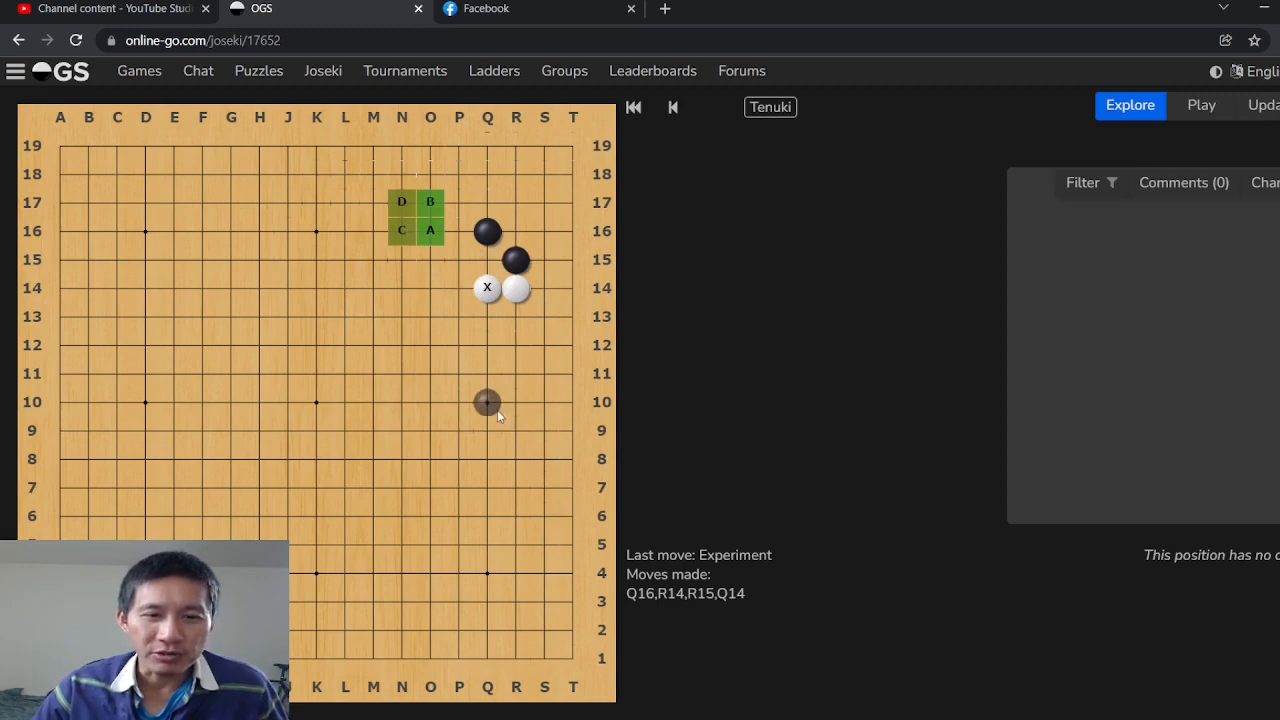
click(488, 404)
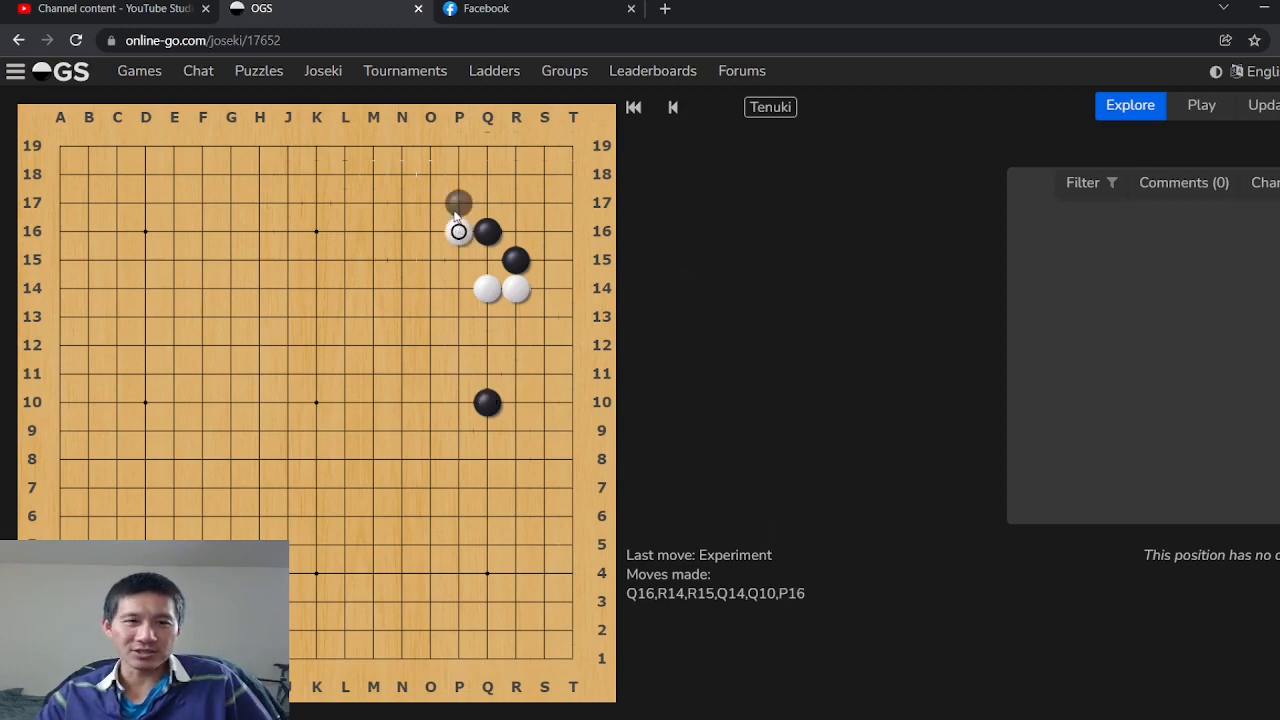
Play black P17 and continue the P16 variation through Q17, R17, Q18, R18 to white O15.
click(516, 204)
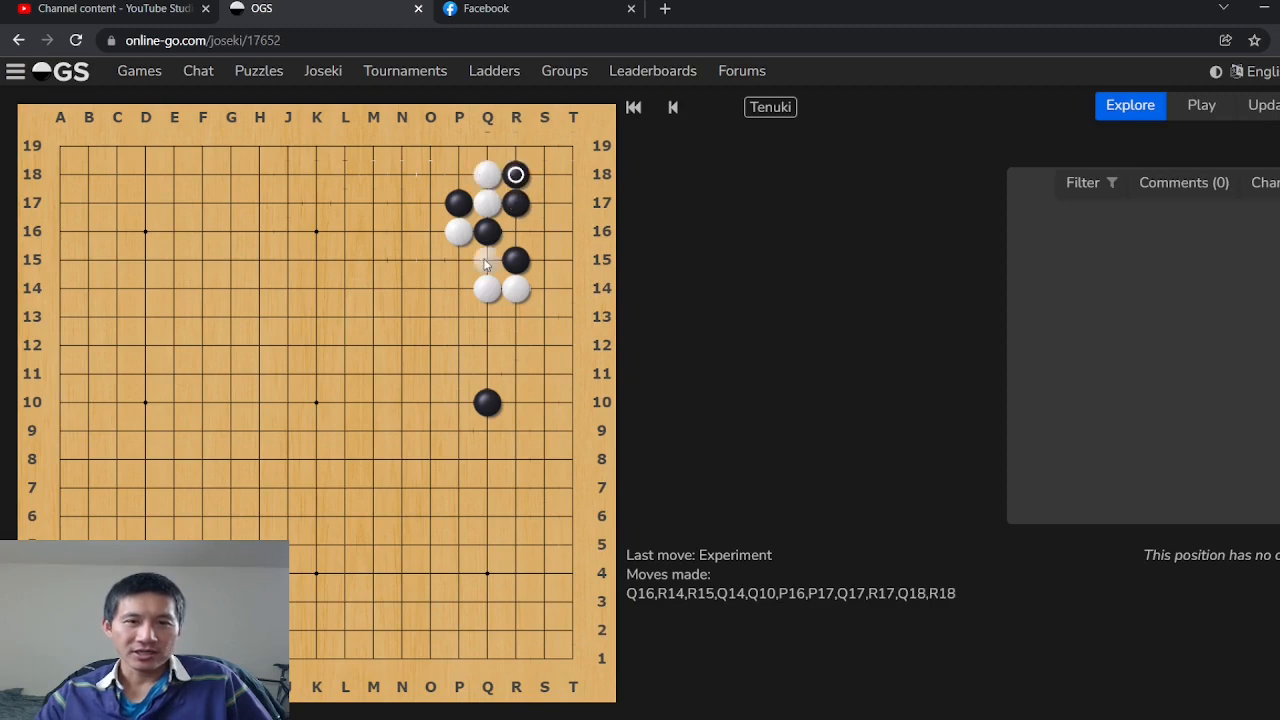
click(430, 202)
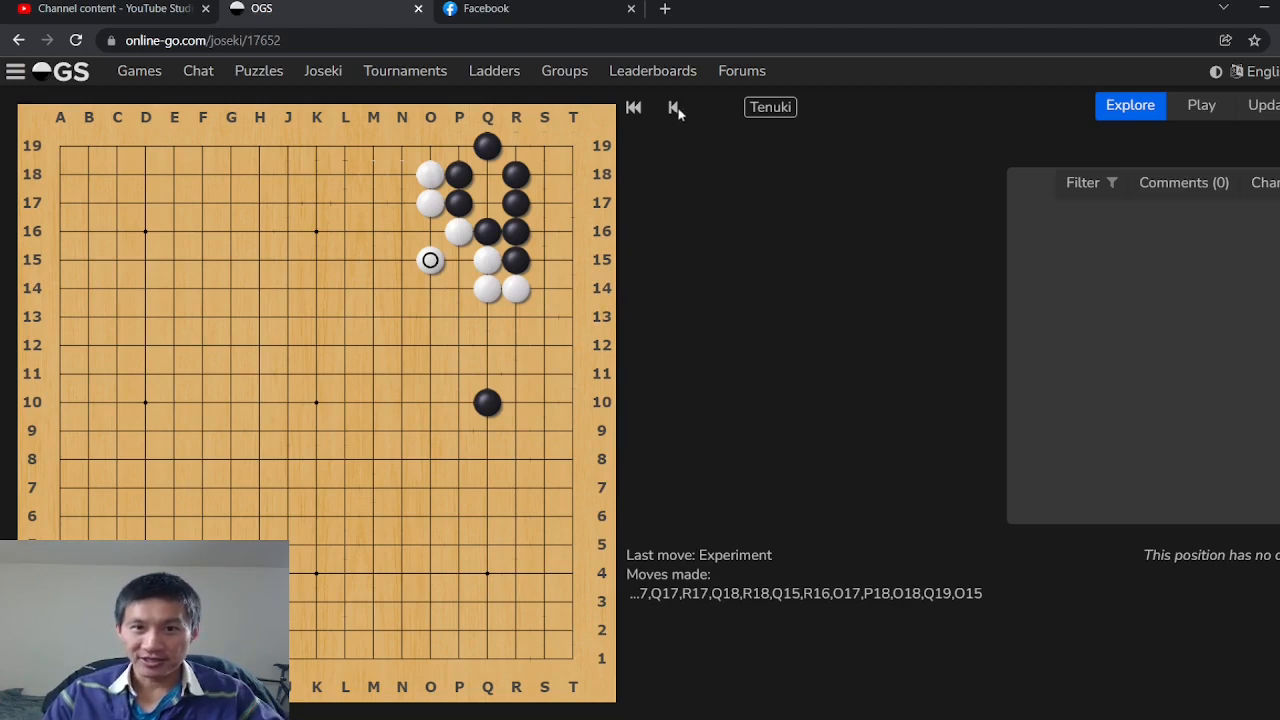
Rewind to R18 and play the top crawl P18, O17, O18, N17 through L18 and P15.
click(676, 108)
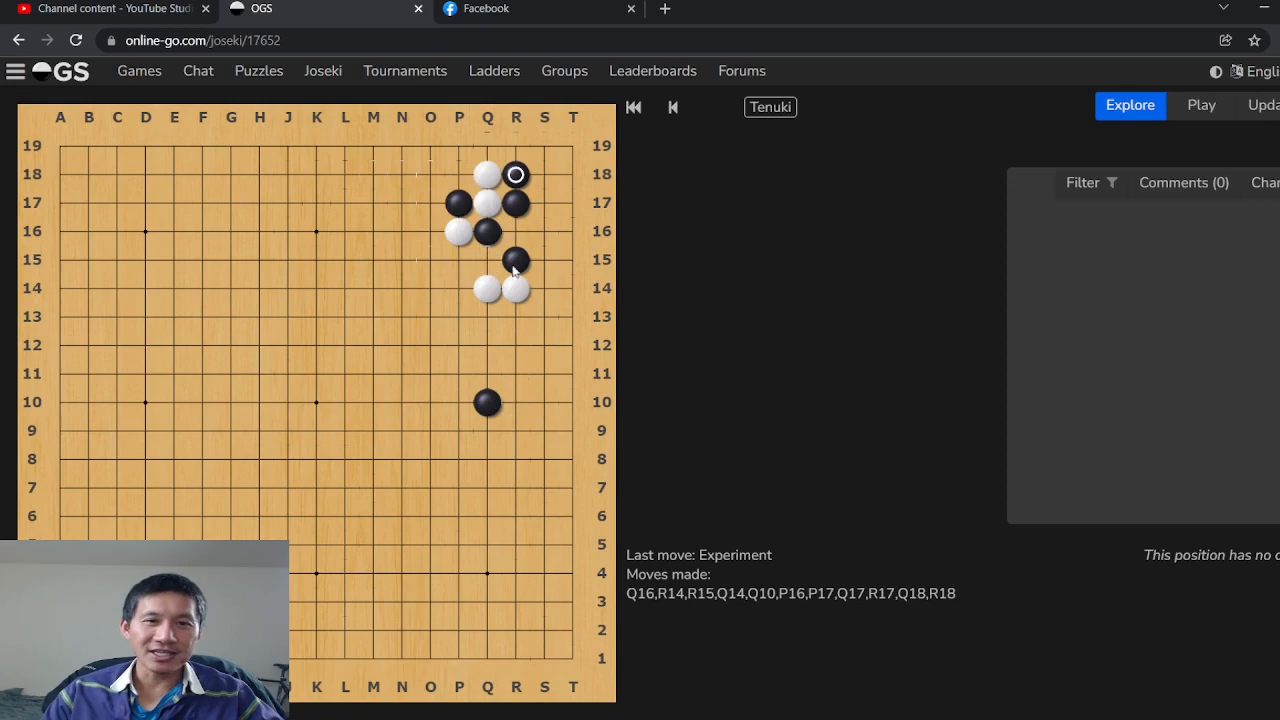
click(430, 202)
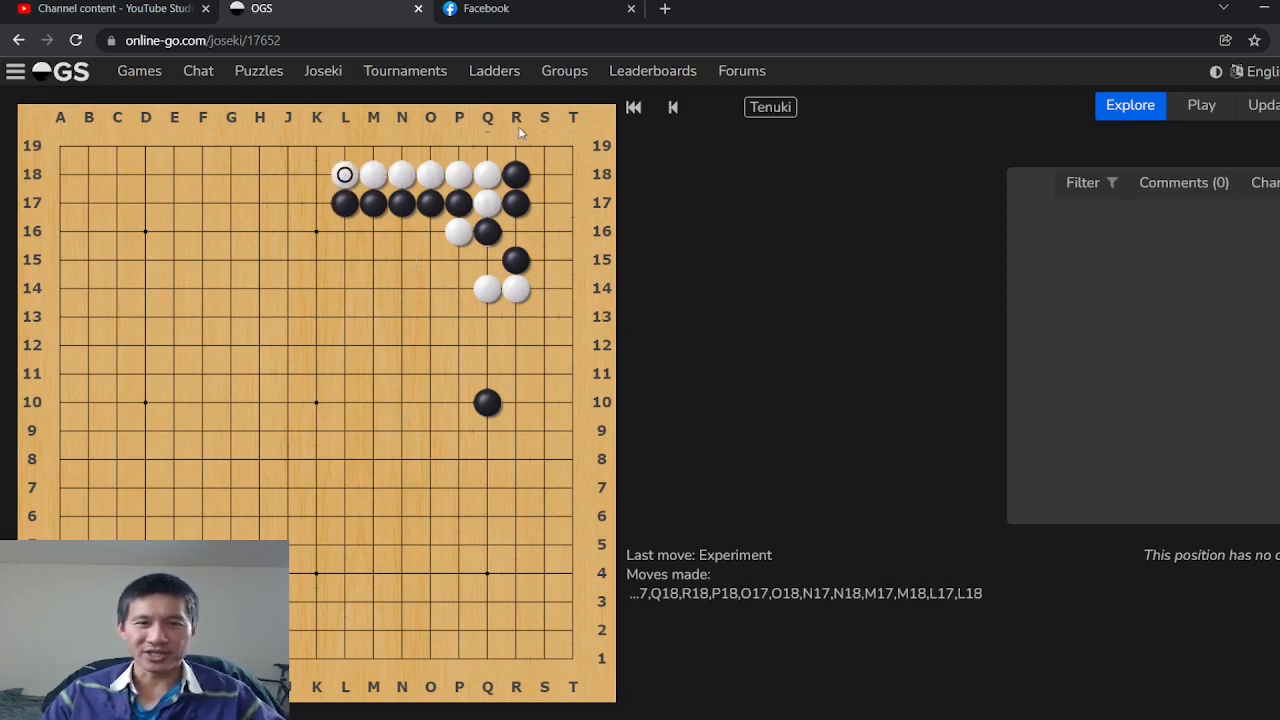
mouse_move(564, 218)
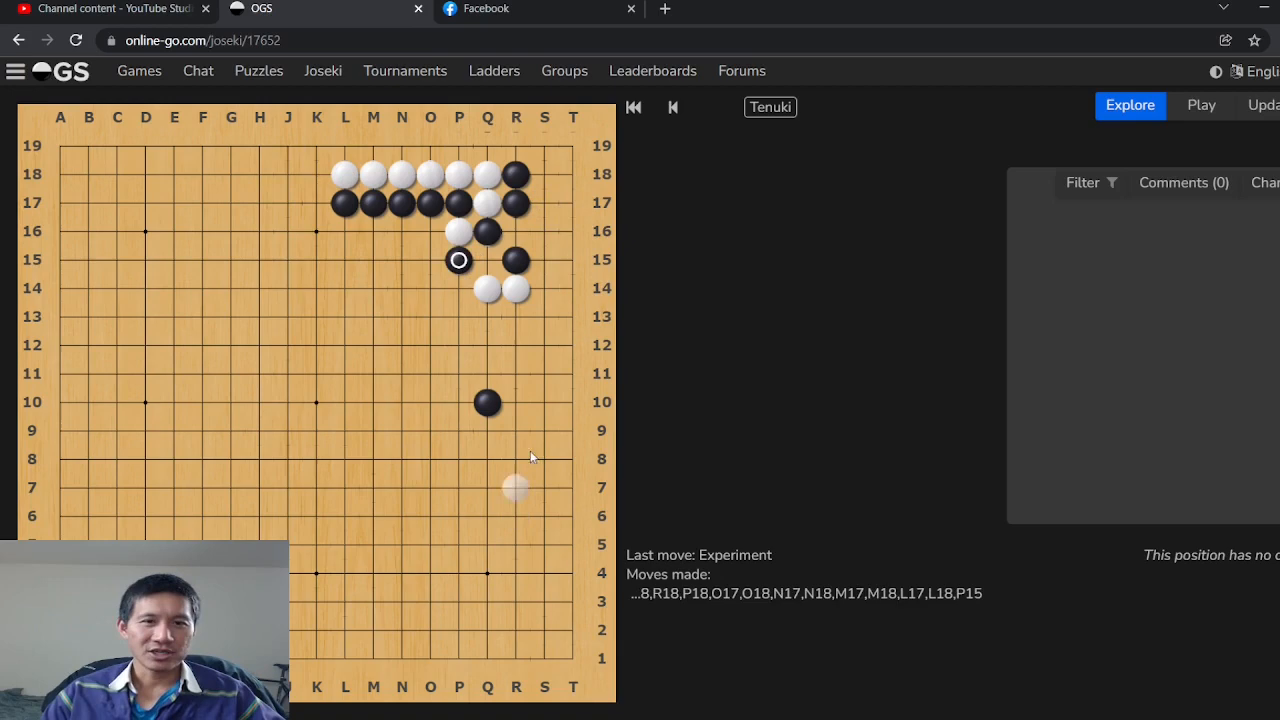
click(672, 108)
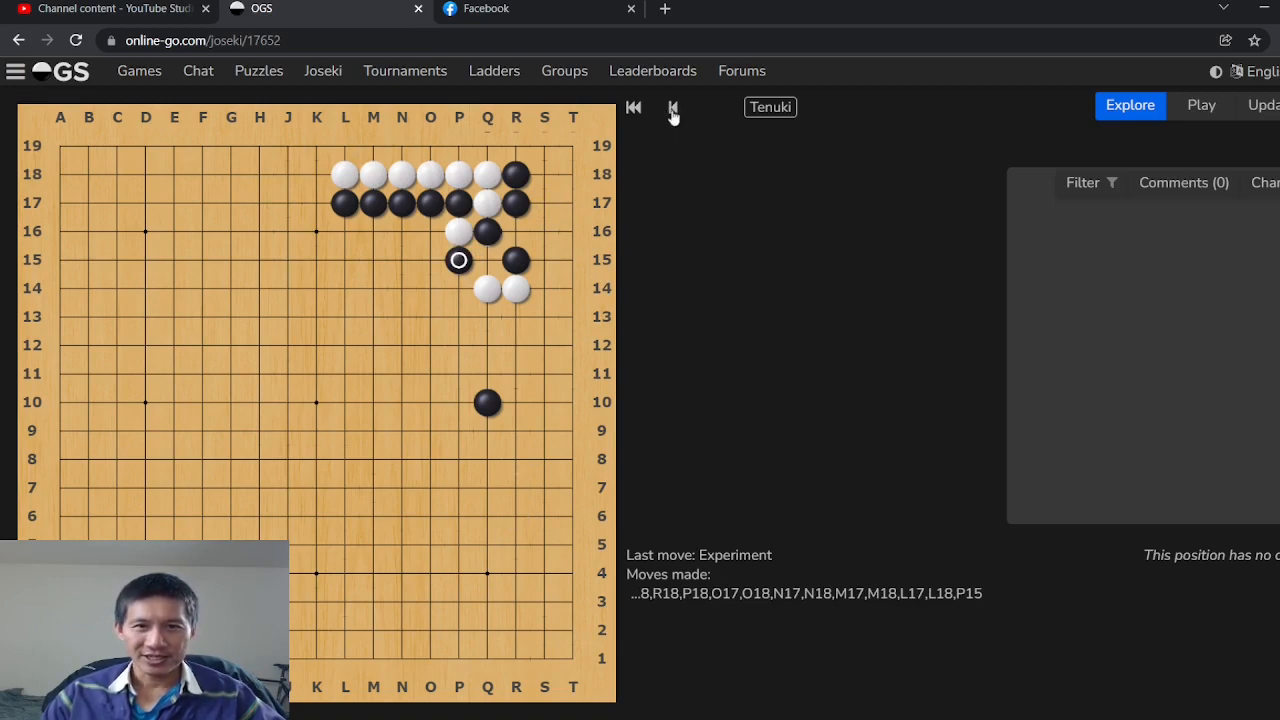
Rewind to black's P17 and play white O17, then P15, O16, Q15, Q17, R17, P18 and P14.
click(672, 108)
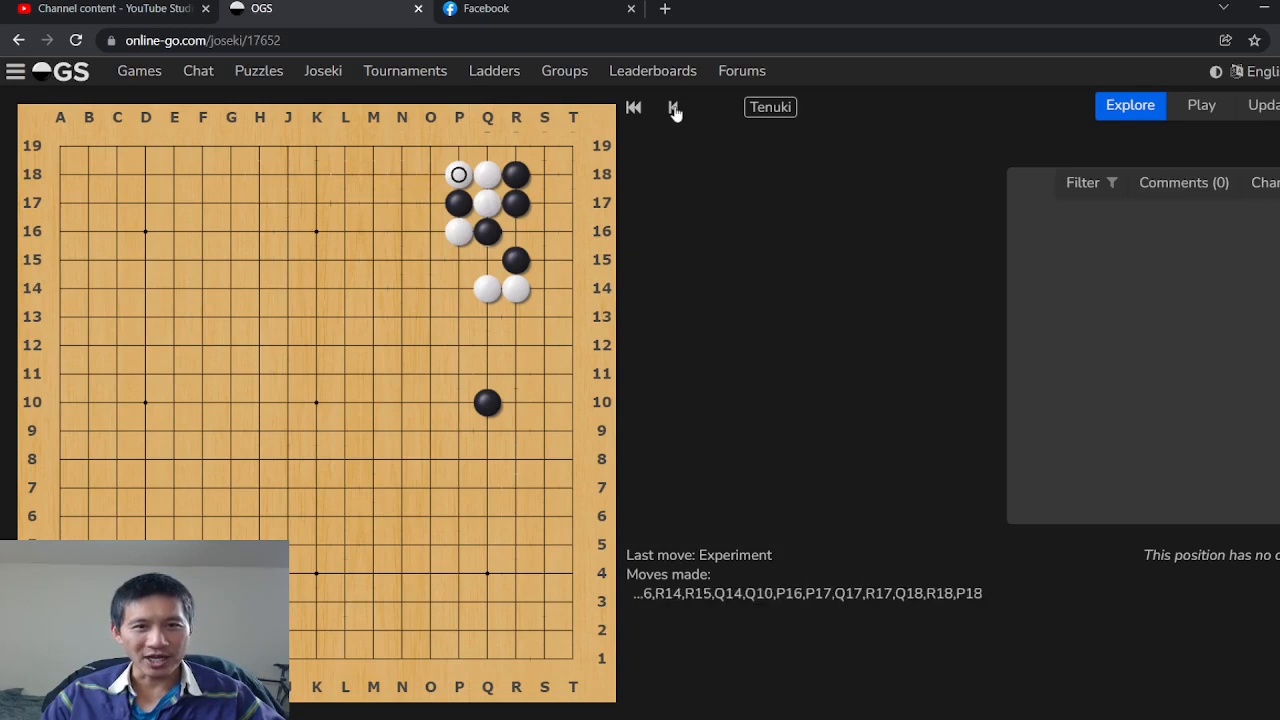
click(672, 108)
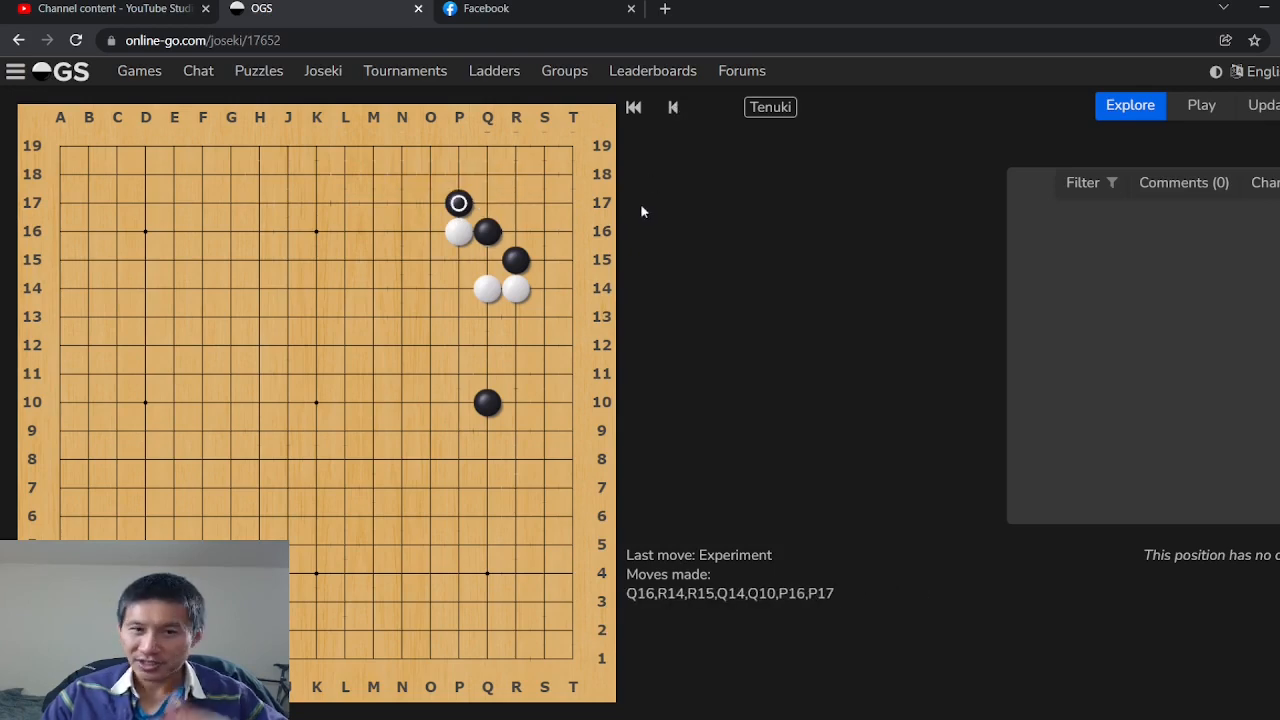
click(430, 204)
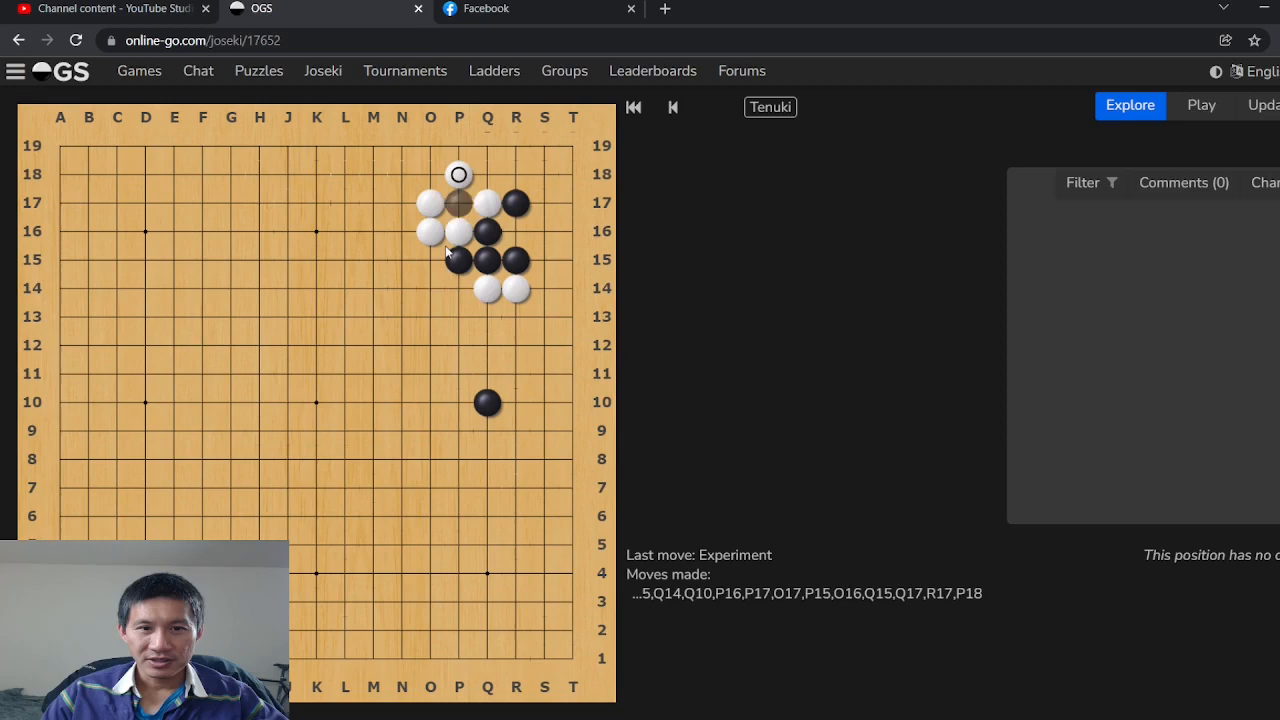
click(460, 288)
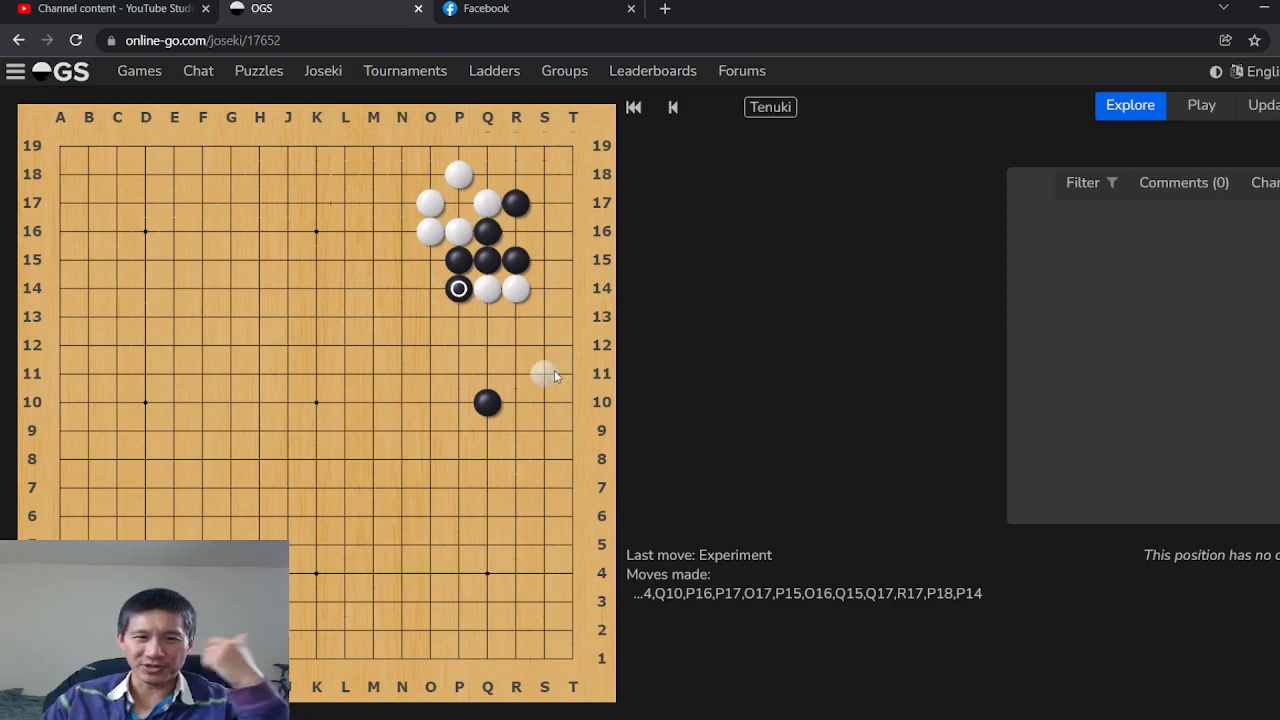
mouse_move(556, 368)
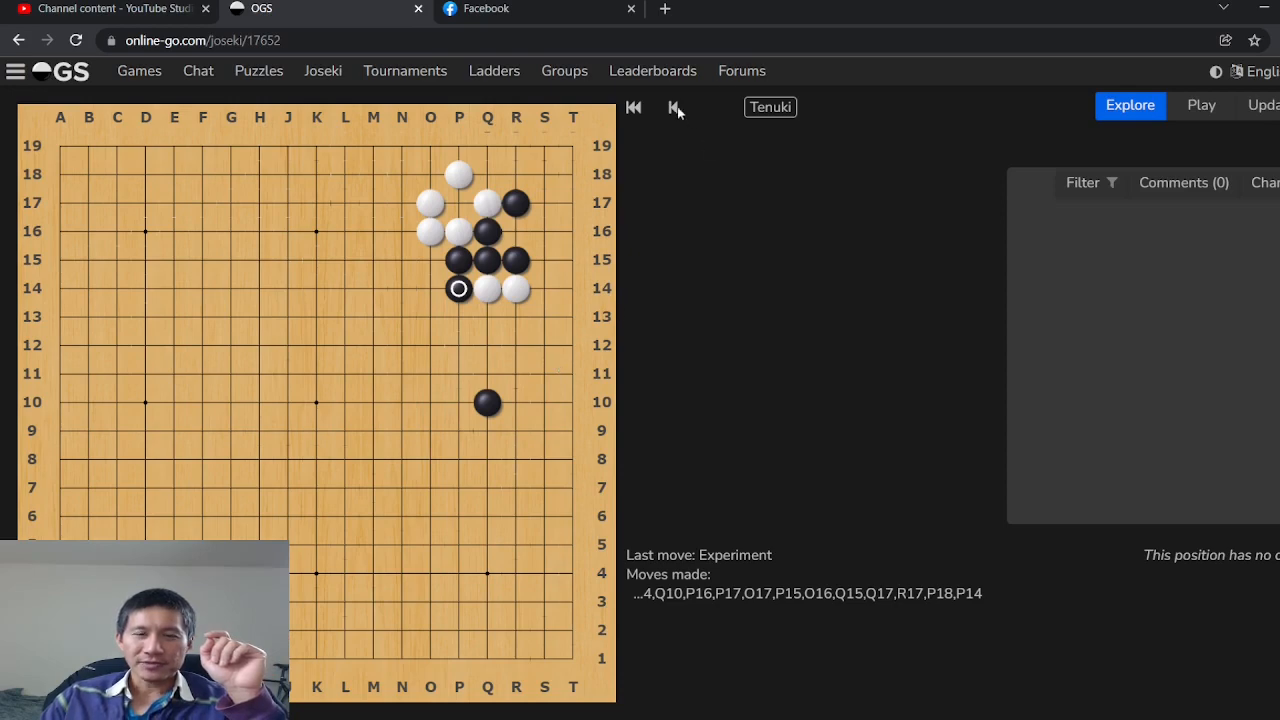
Take back to O17, replay P15 onward, test Q18 and R18 after R17, then step back to O17.
click(676, 108)
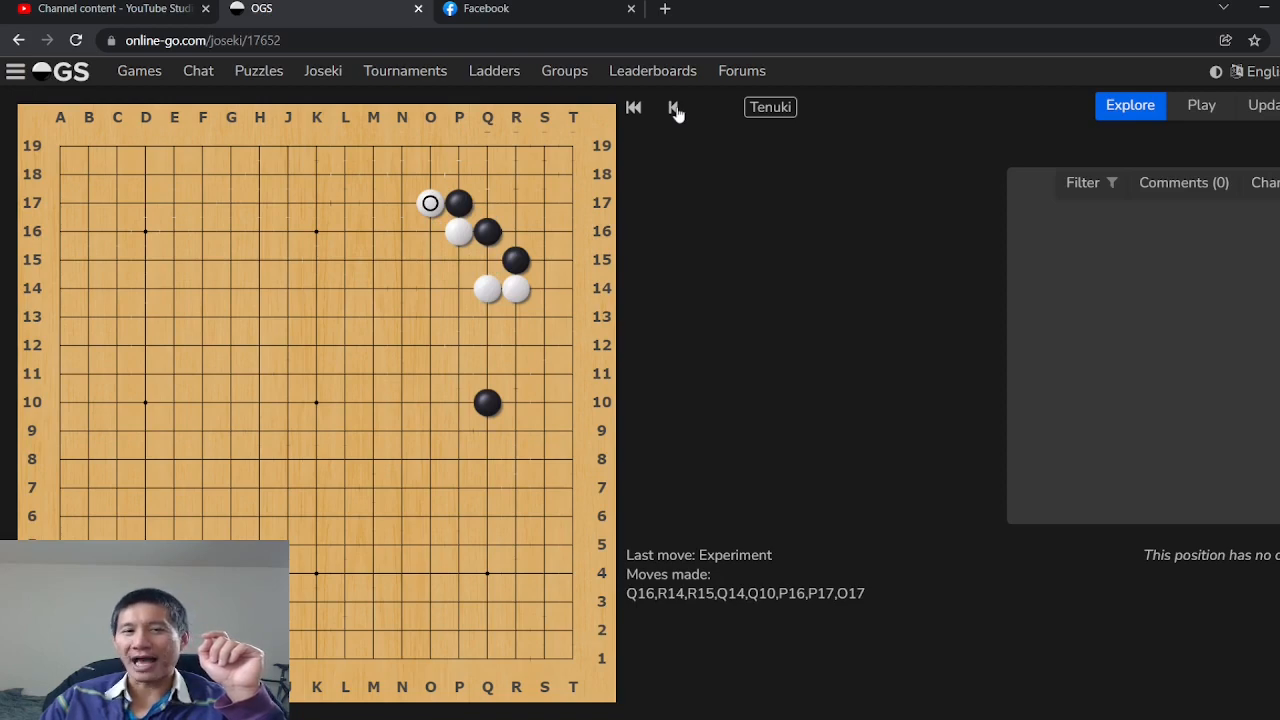
click(672, 108)
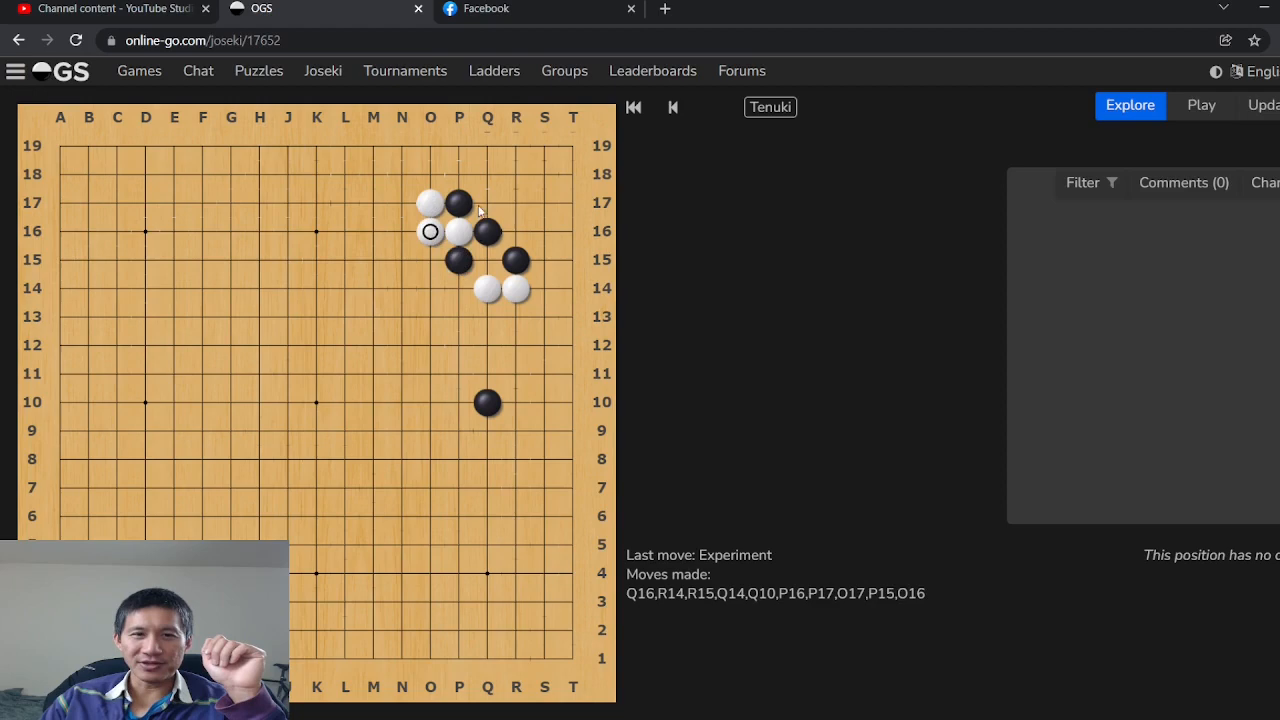
click(488, 260)
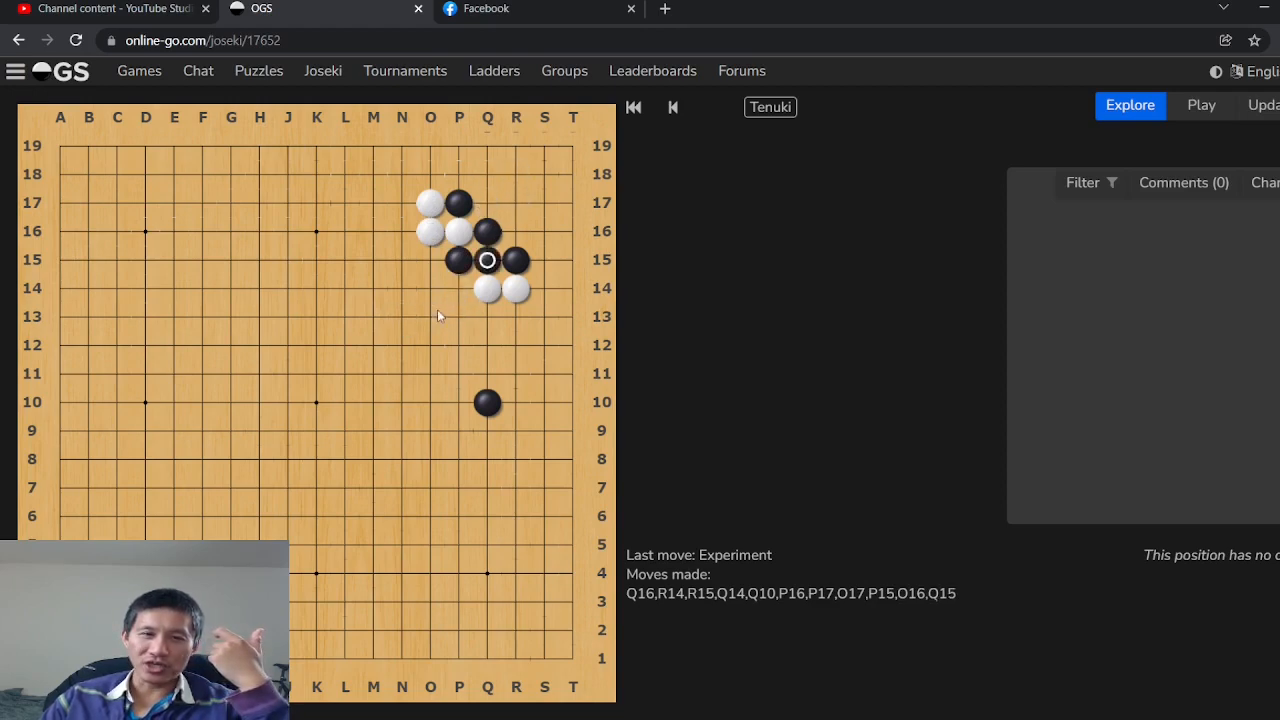
click(516, 202)
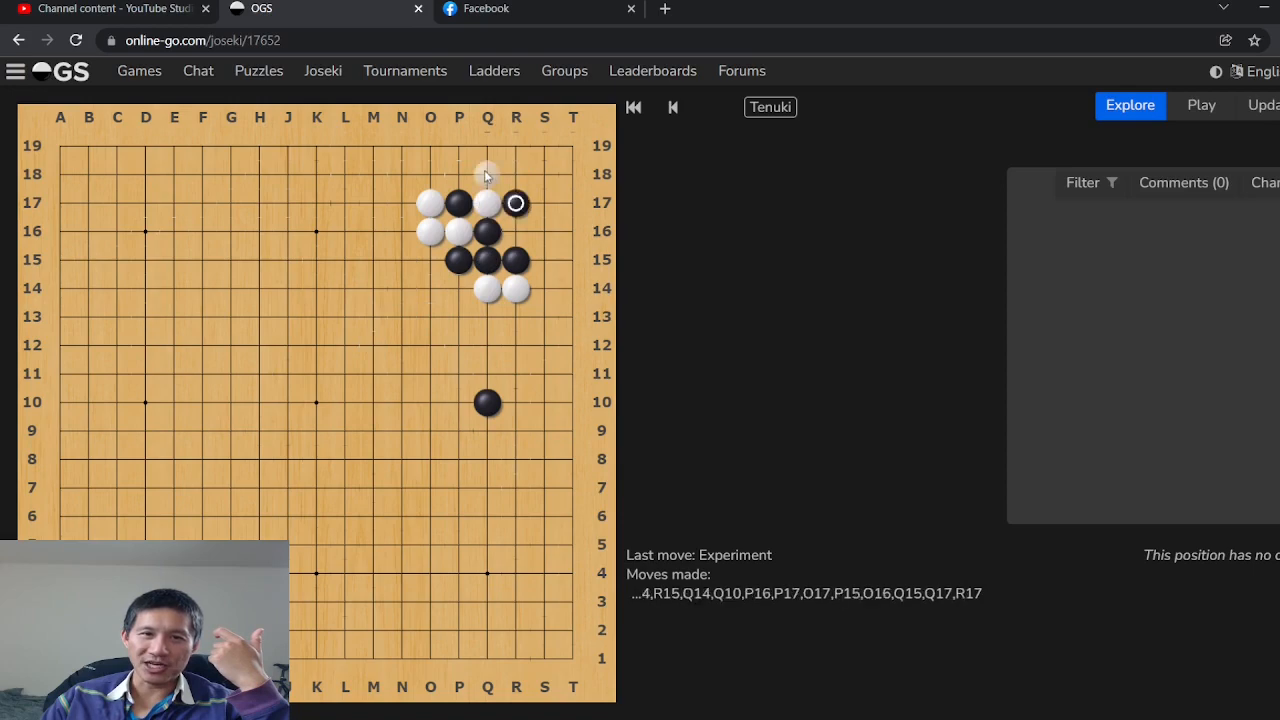
click(488, 174)
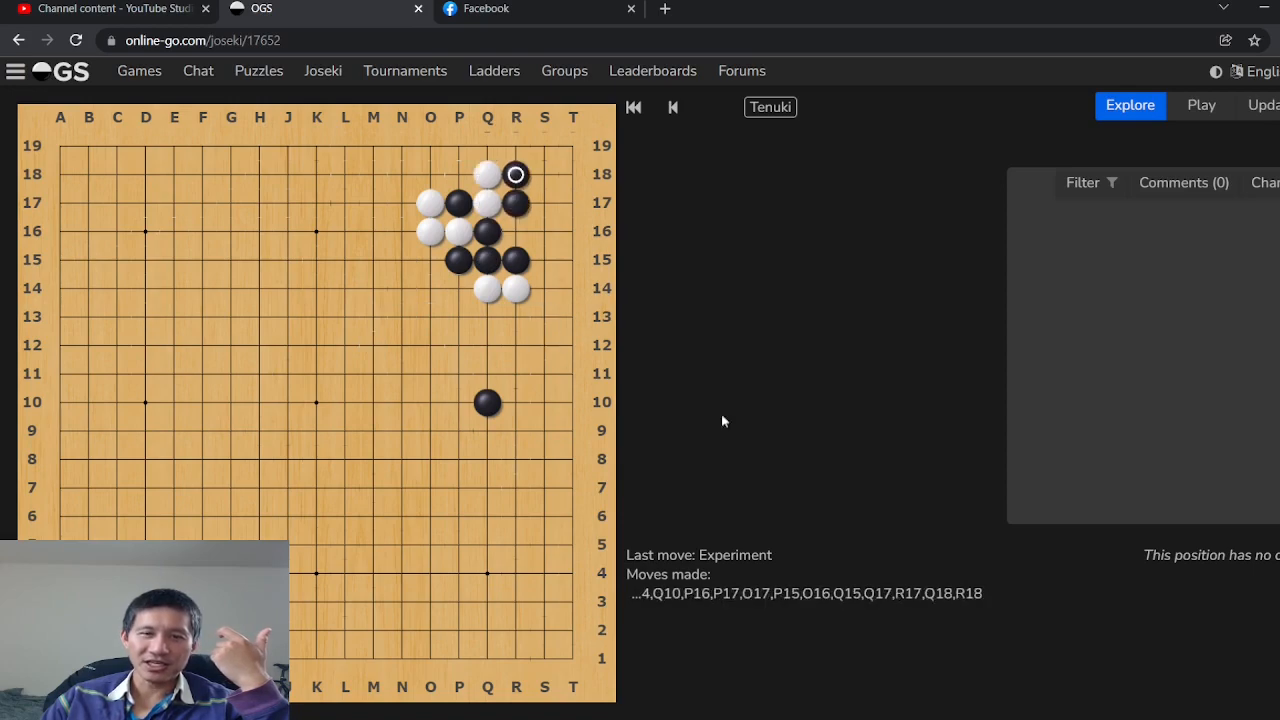
mouse_move(670, 108)
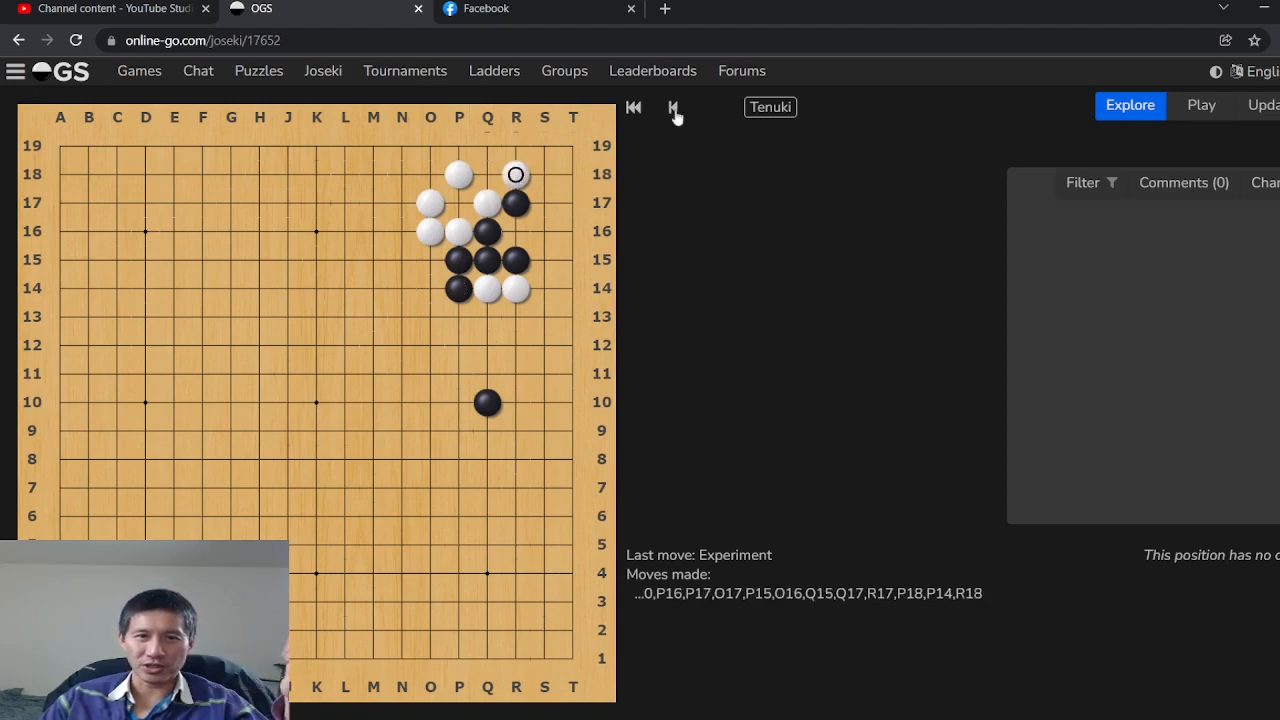
click(674, 108)
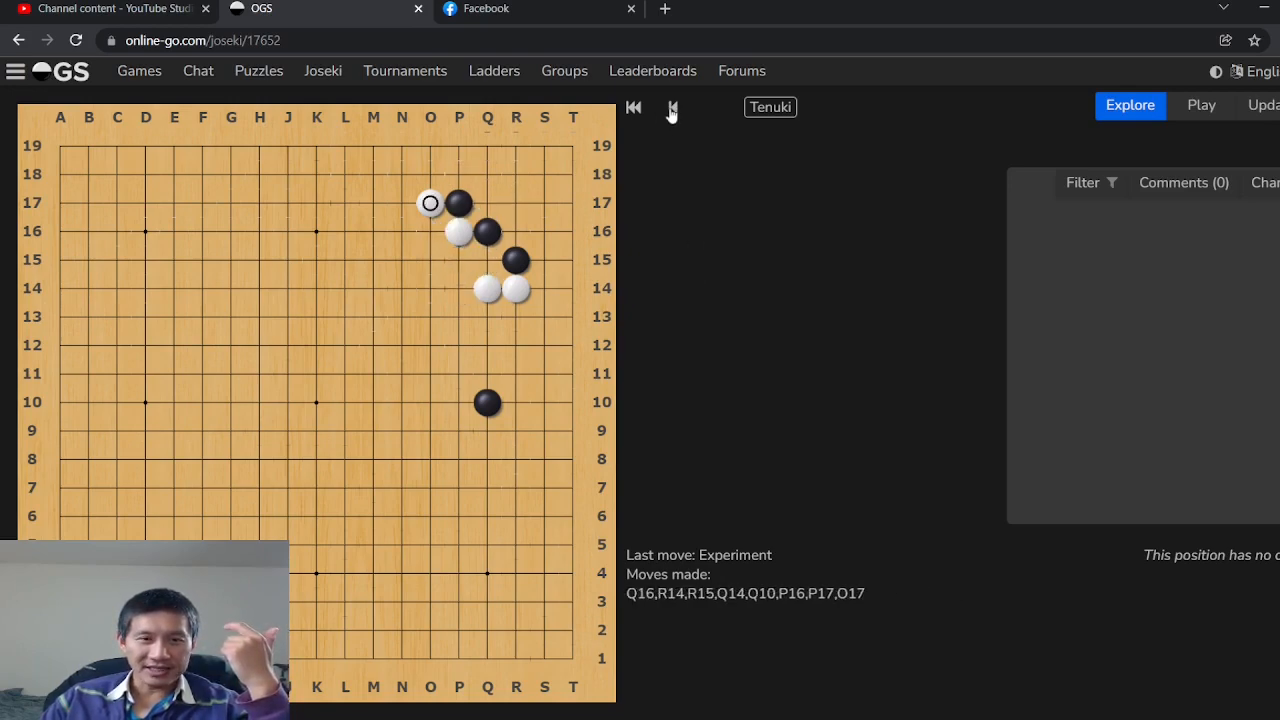
Replace O17 with white O16, black O17, the Q15–R16 exchange, and black's crawl from N17 to K17.
click(672, 108)
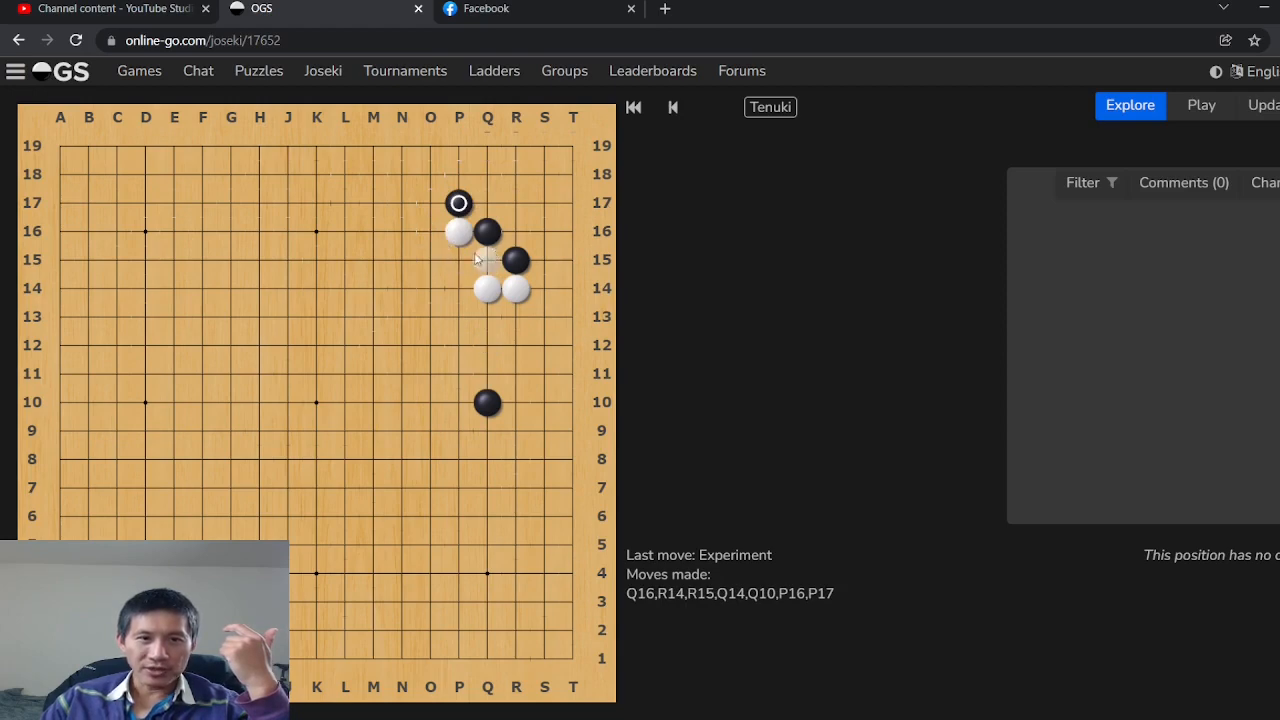
click(430, 232)
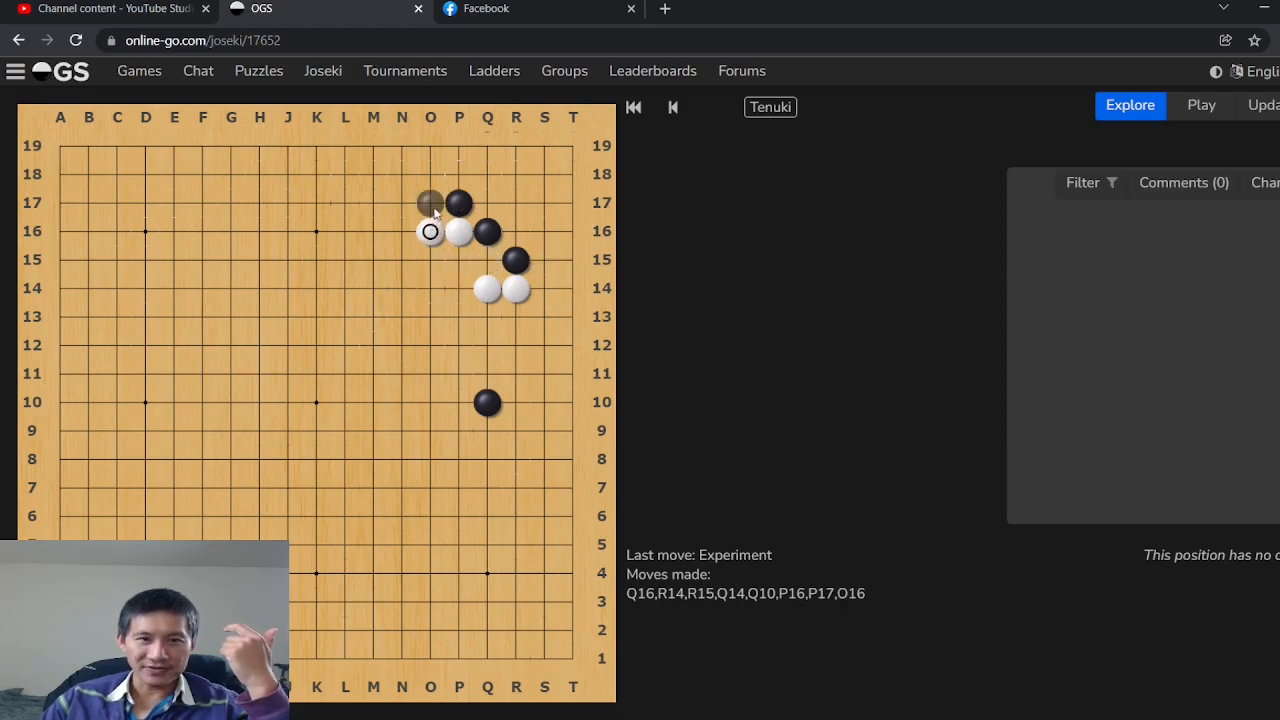
click(516, 232)
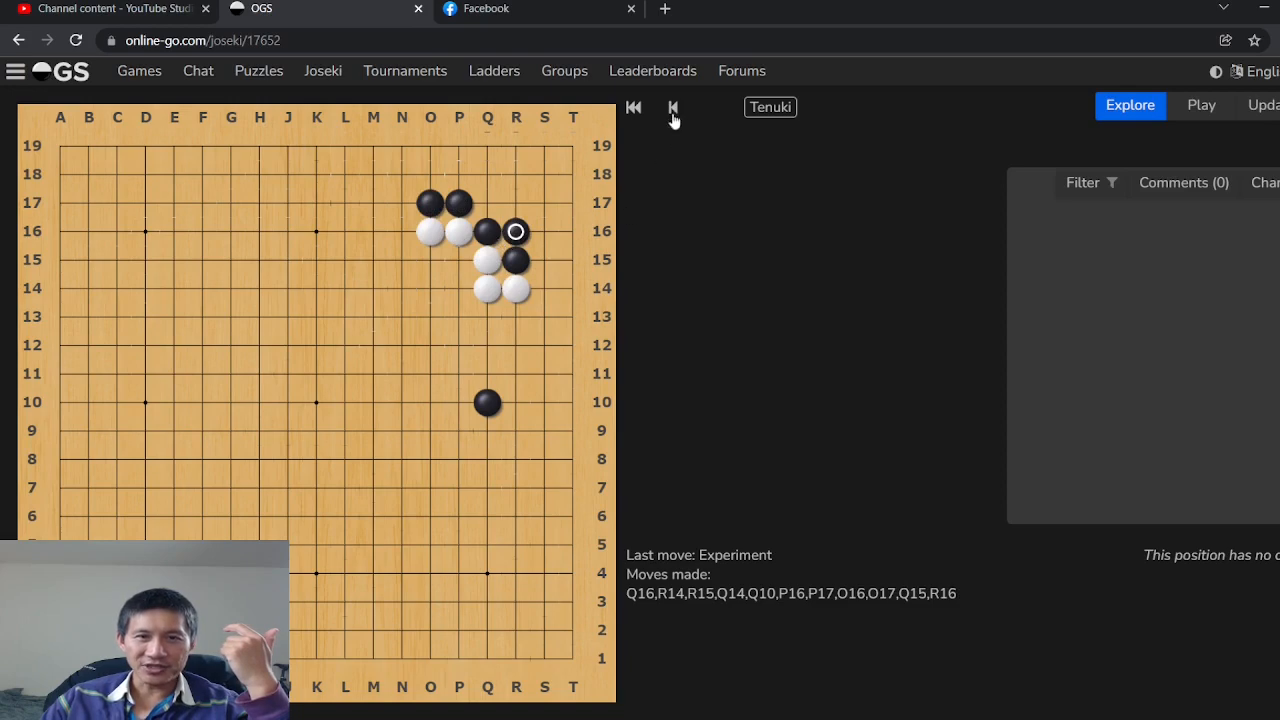
click(672, 108)
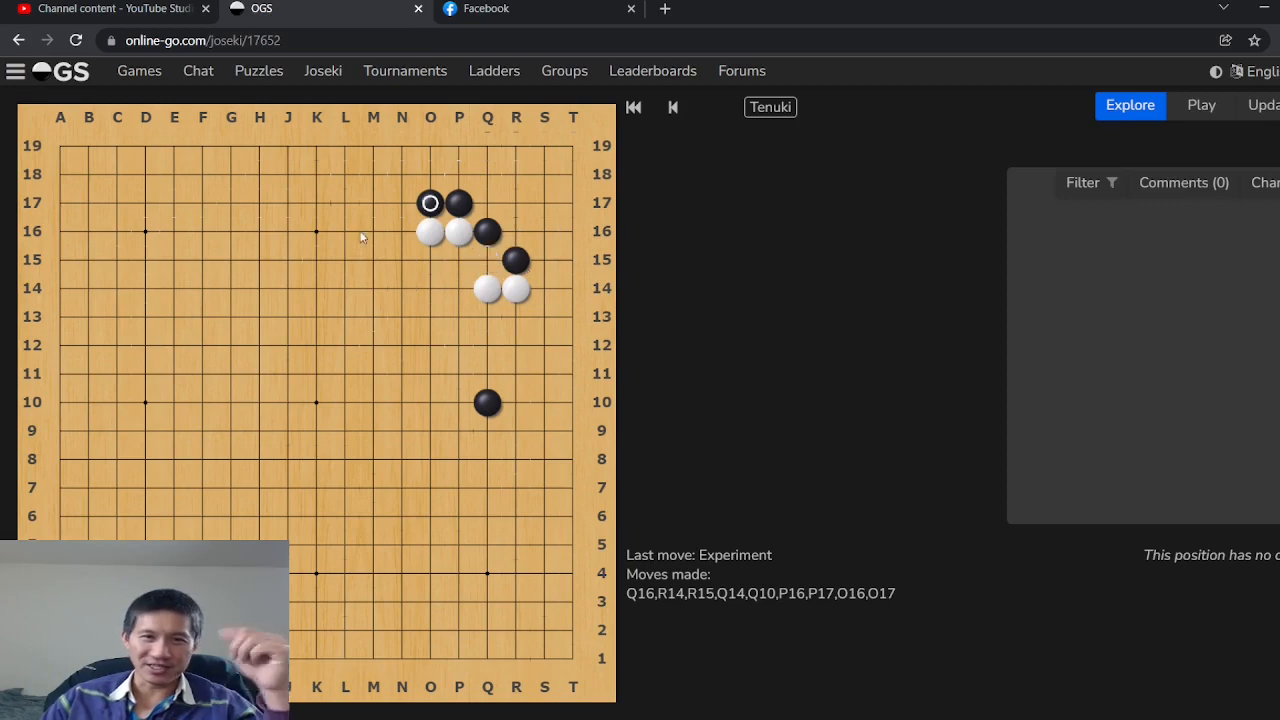
click(400, 232)
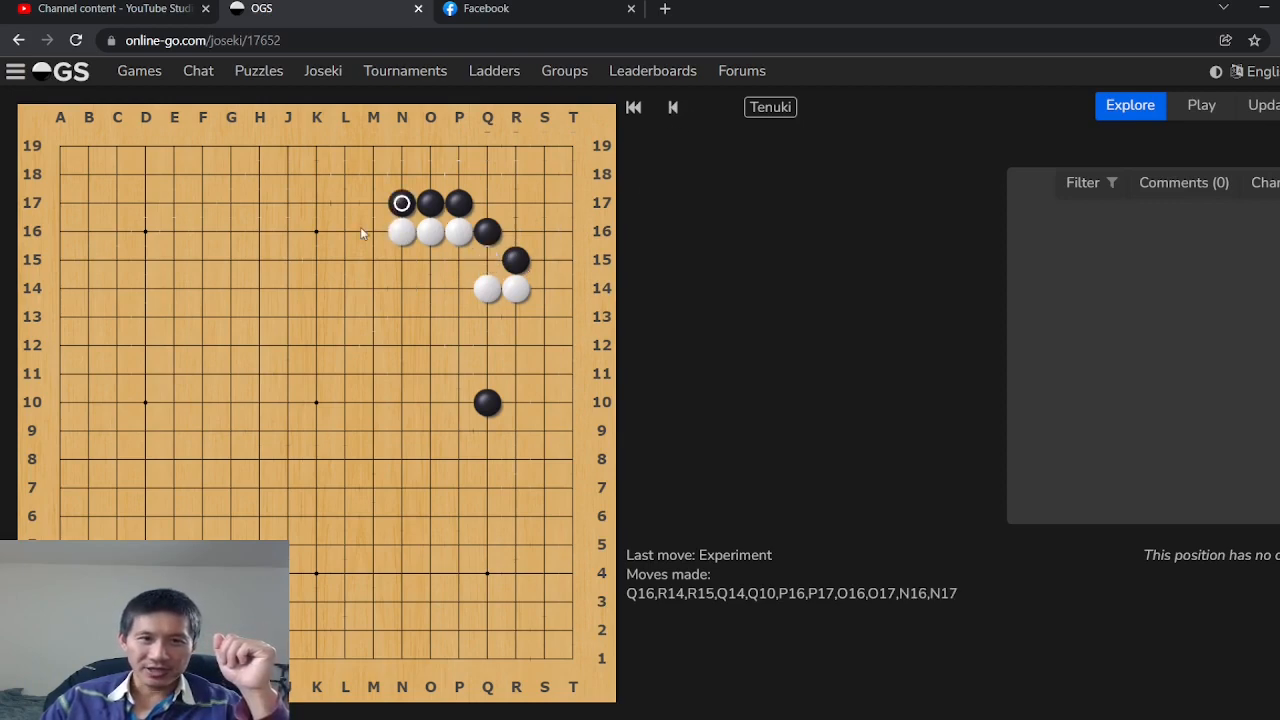
click(344, 232)
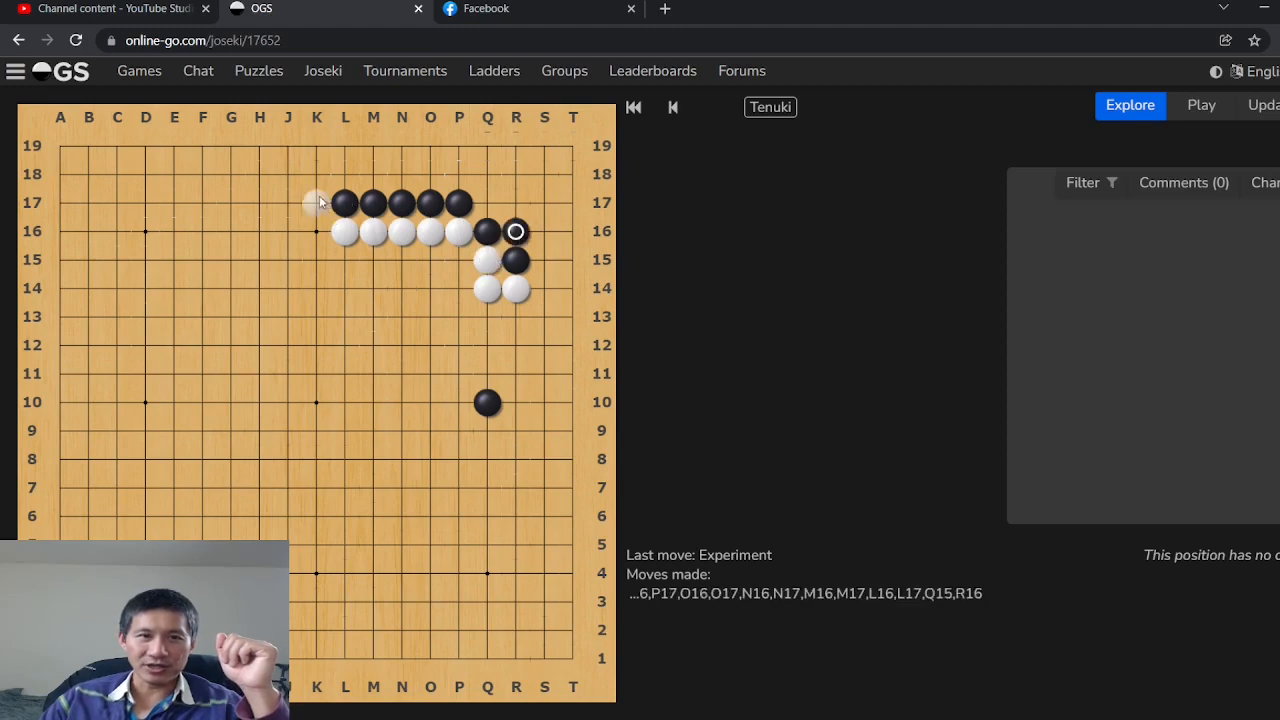
click(316, 202)
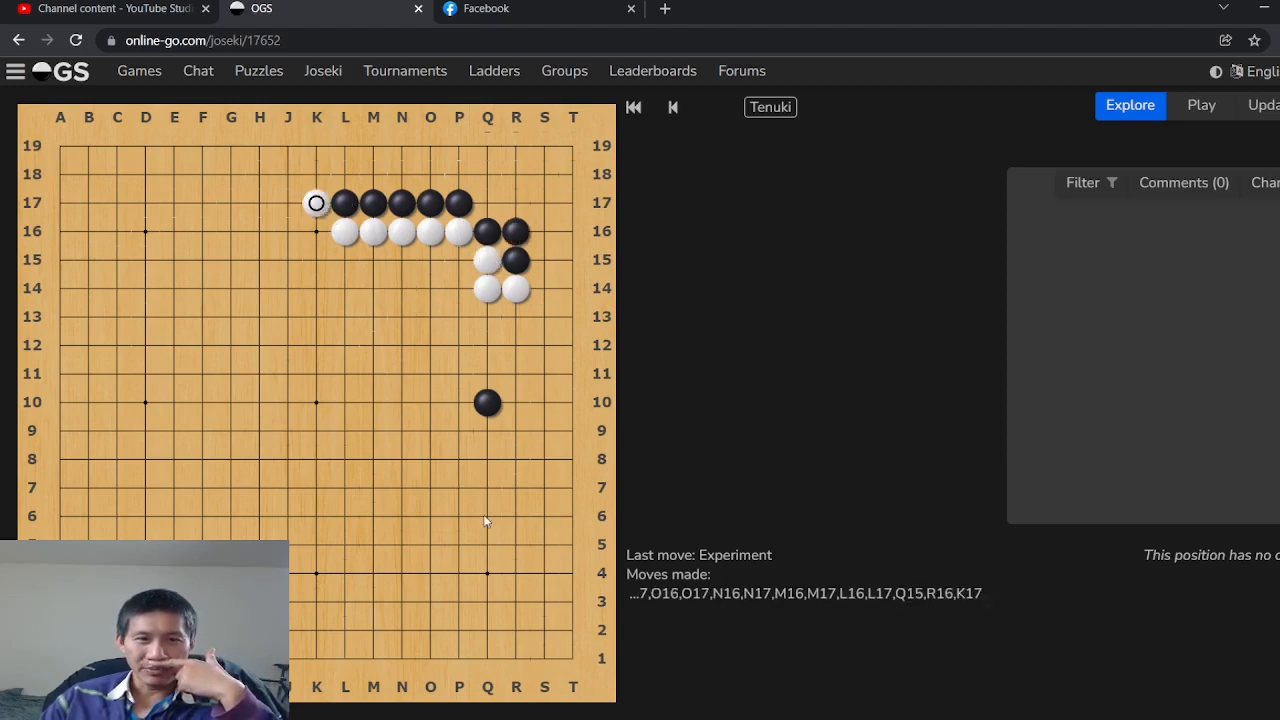
mouse_move(490, 404)
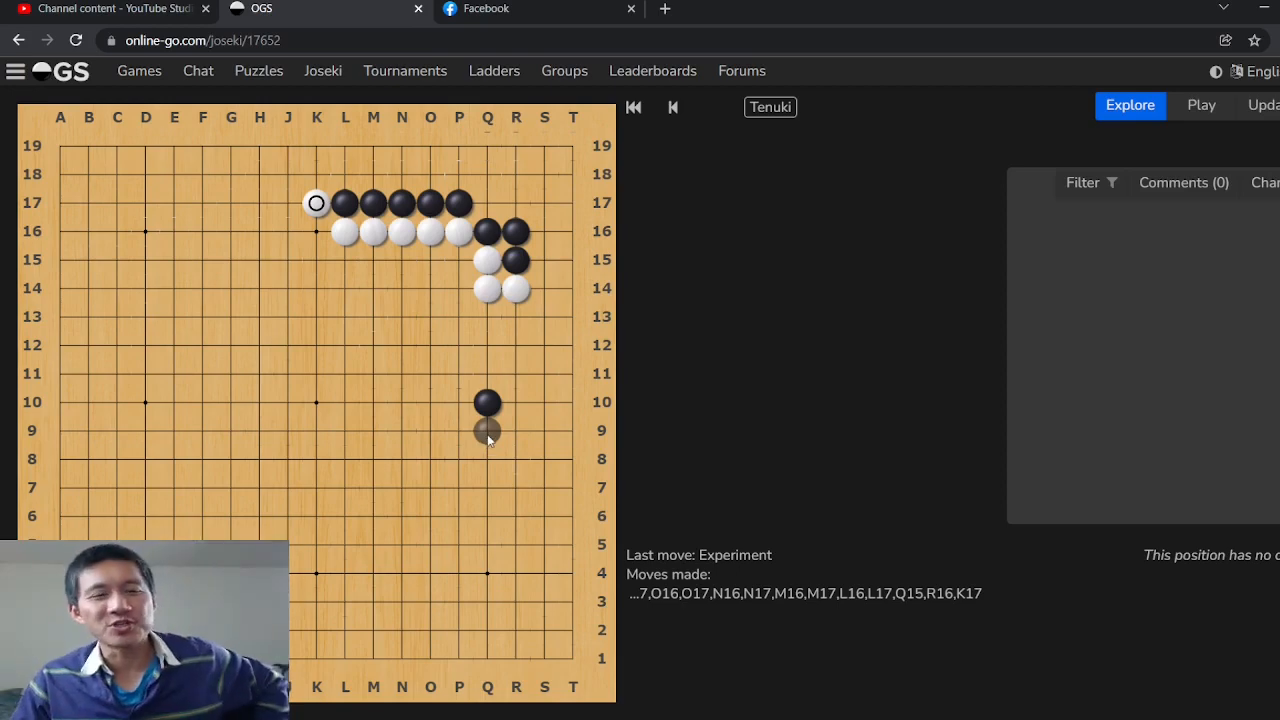
Step back through the O16 line, try white L16, retract it, and retest Q15 and R16.
click(672, 108)
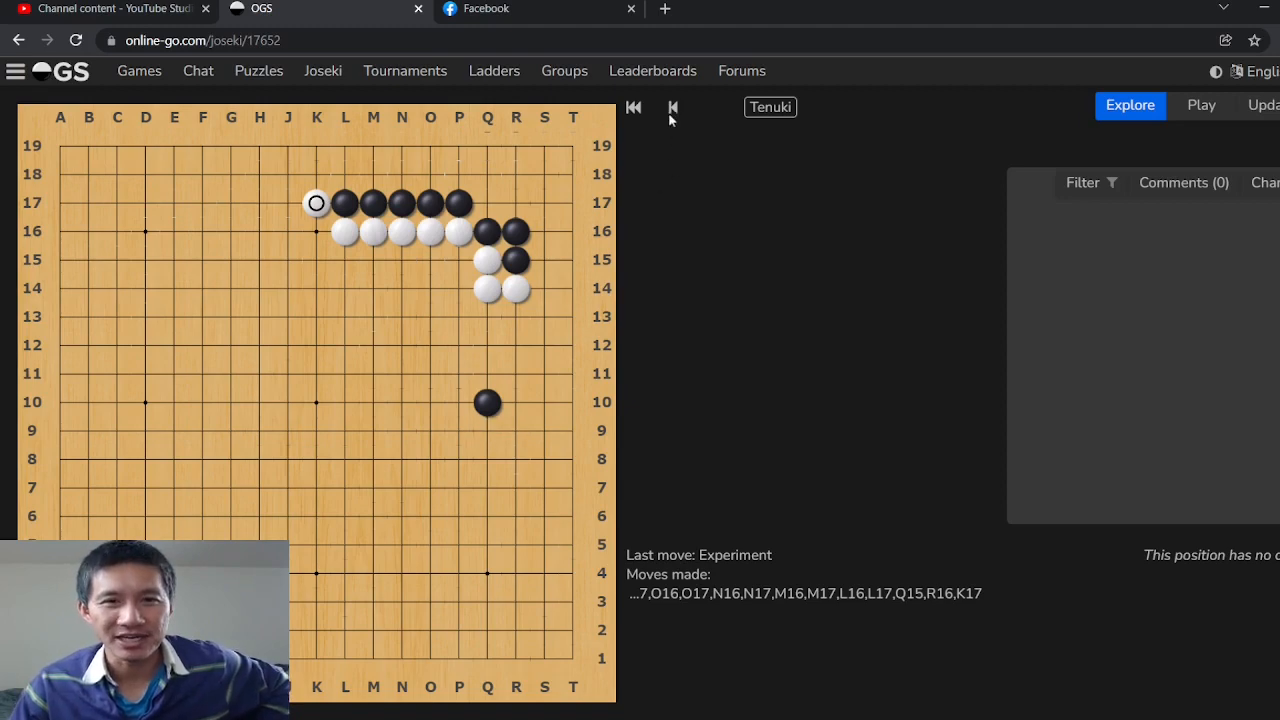
click(672, 108)
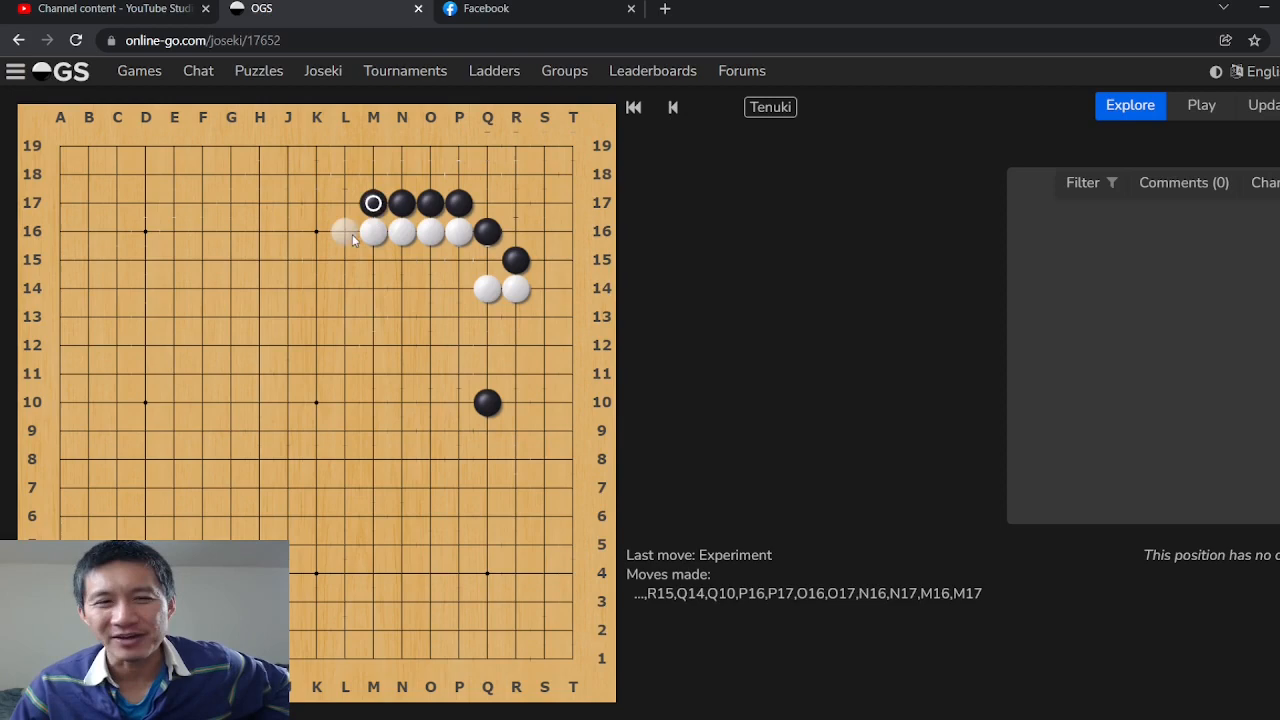
click(344, 232)
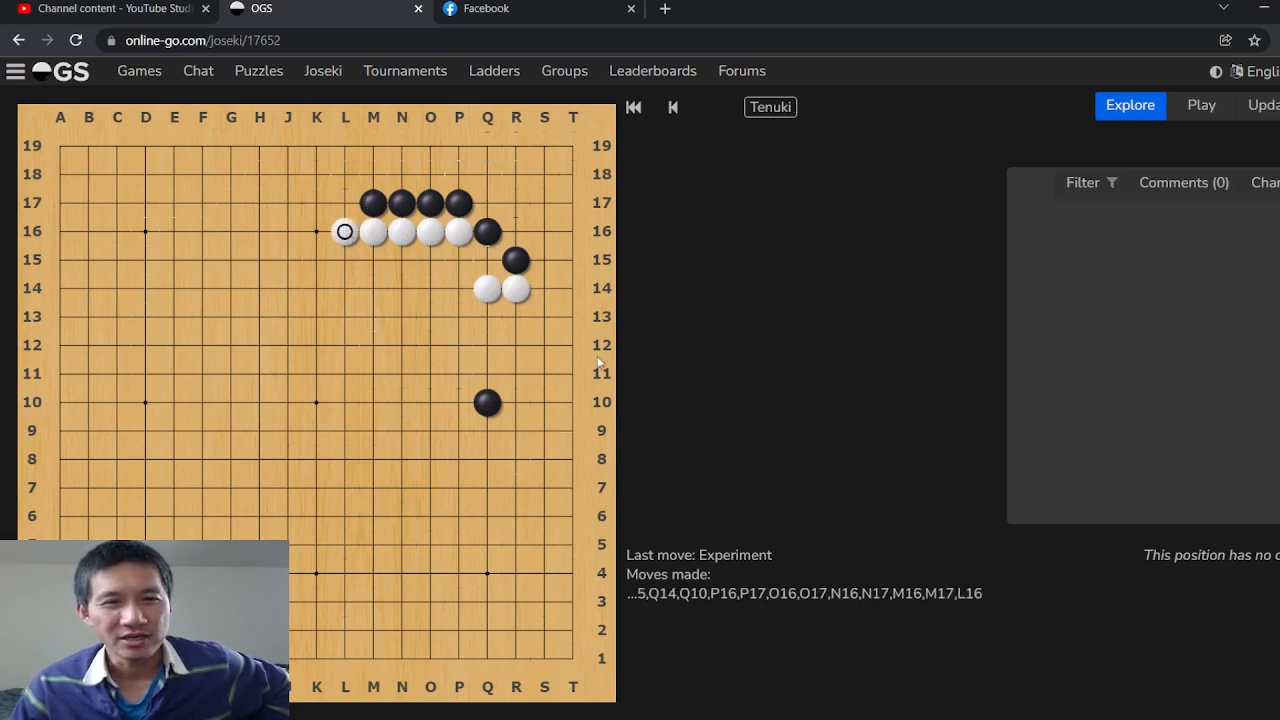
click(488, 260)
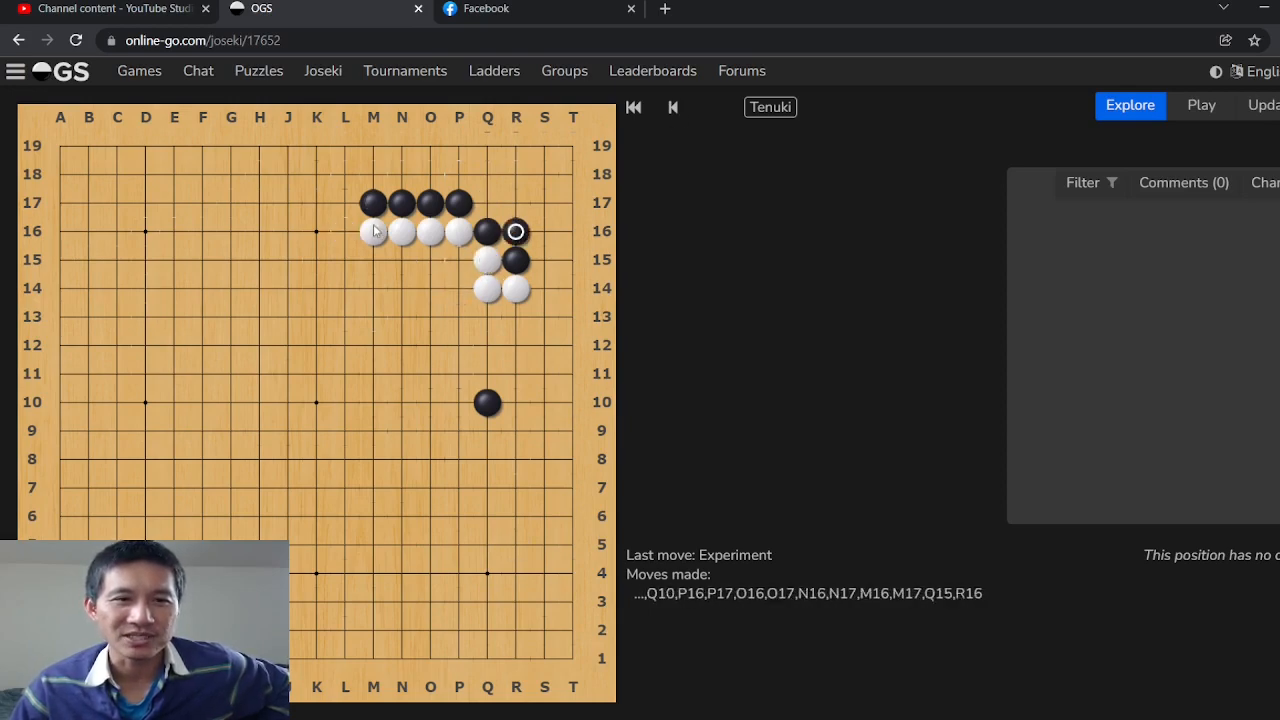
click(344, 232)
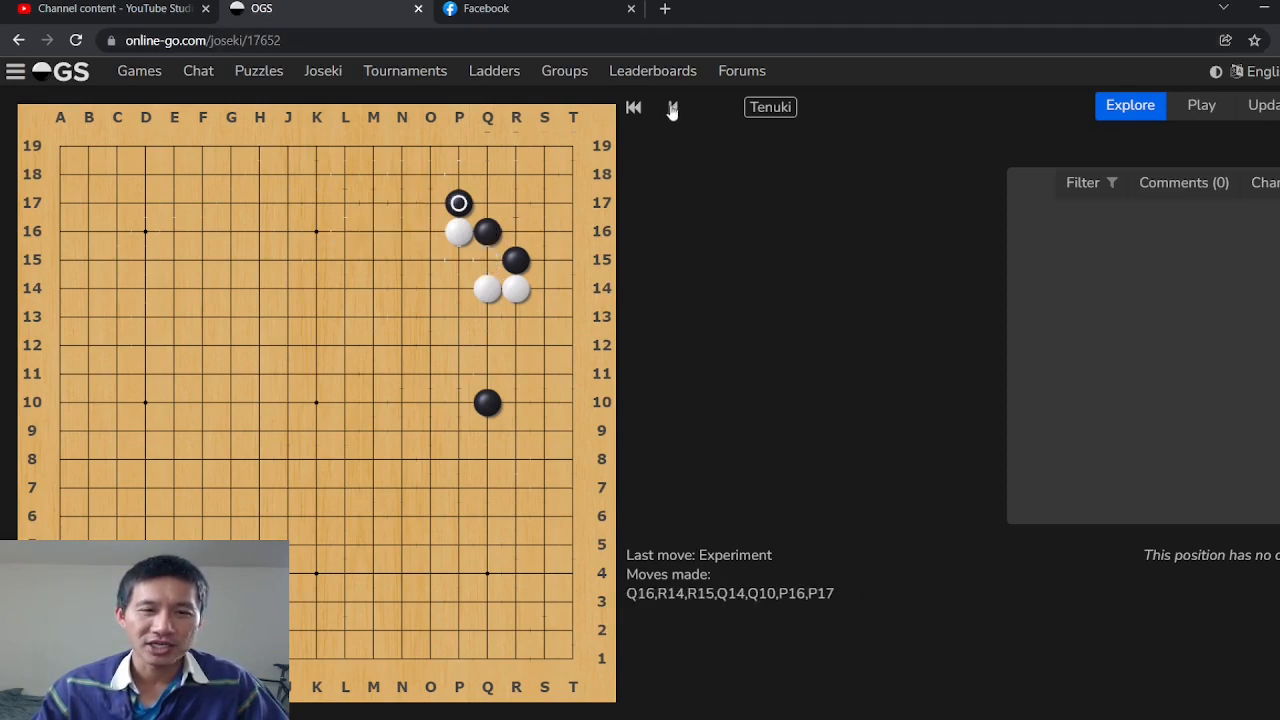
Cut with white Q17 and play R17, Q18, R18, O18 through to white O15.
click(516, 204)
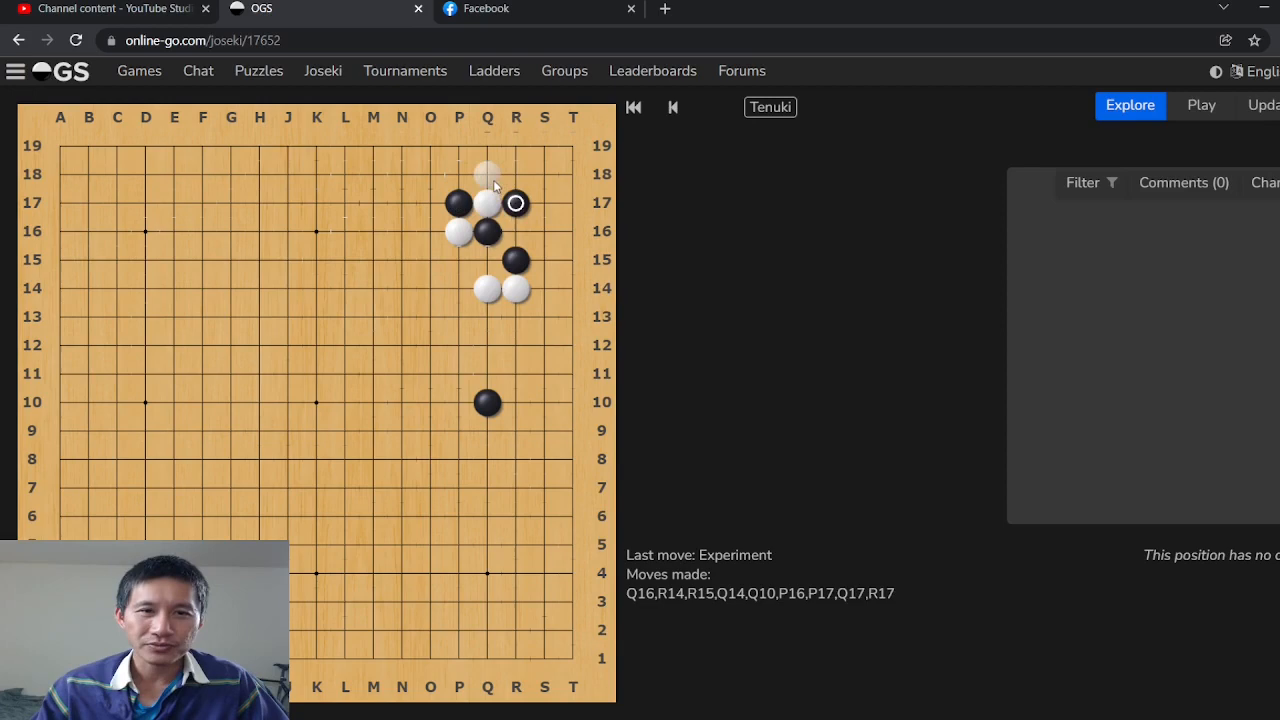
click(488, 174)
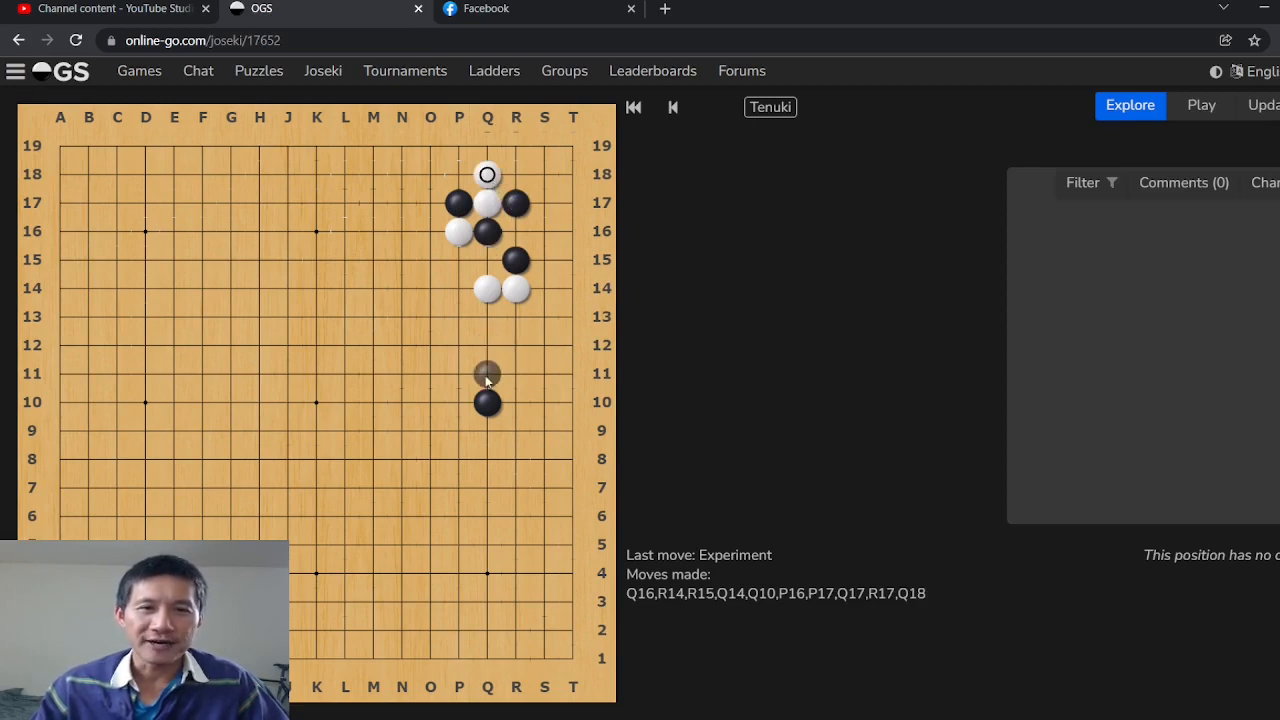
click(516, 172)
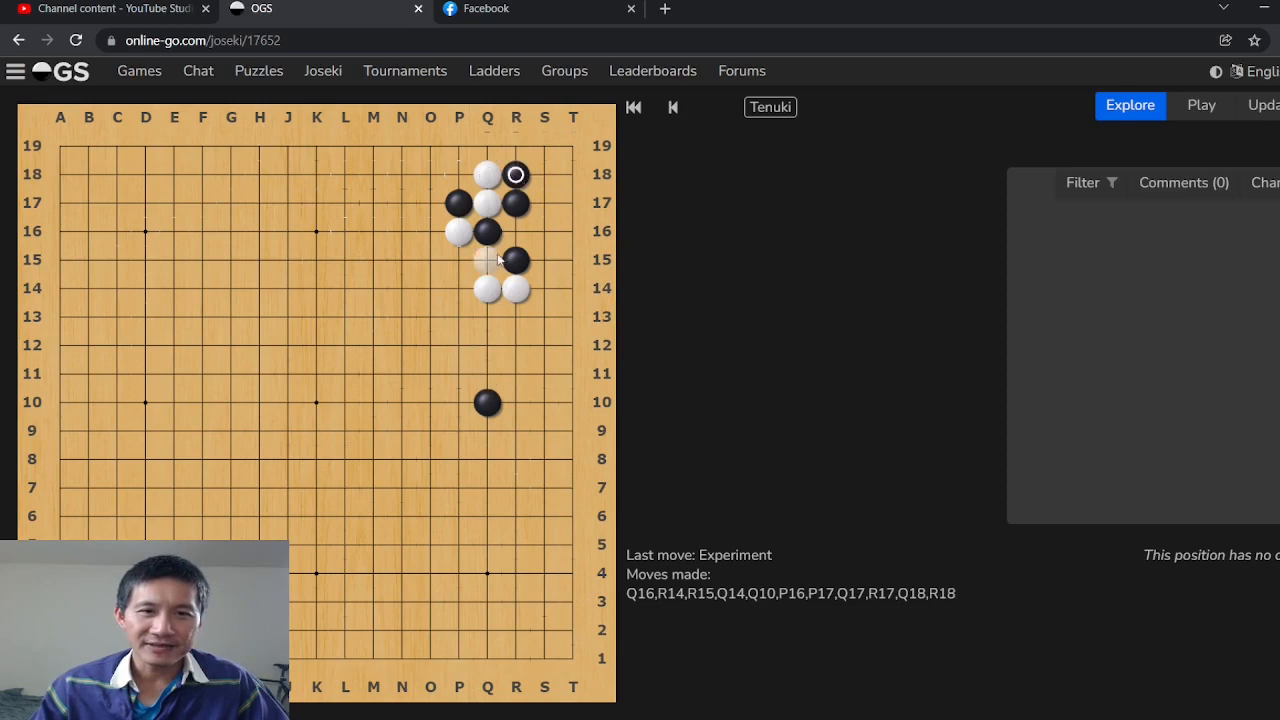
click(430, 172)
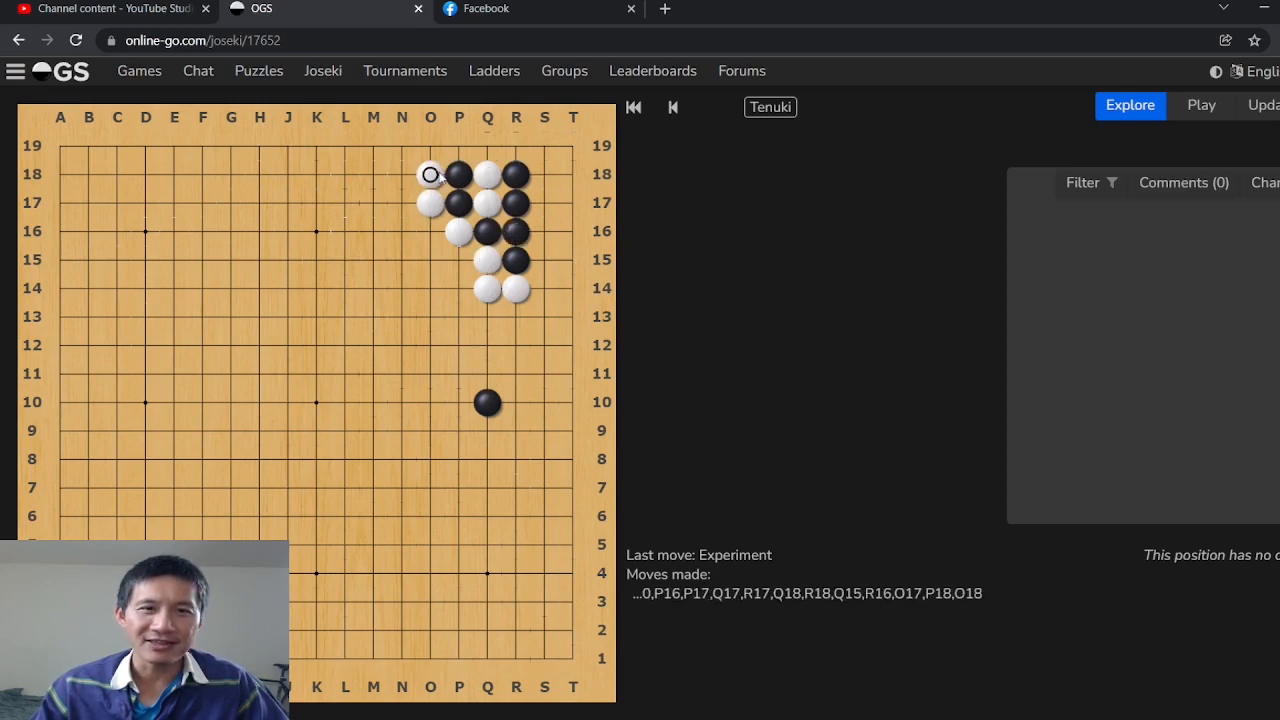
click(430, 260)
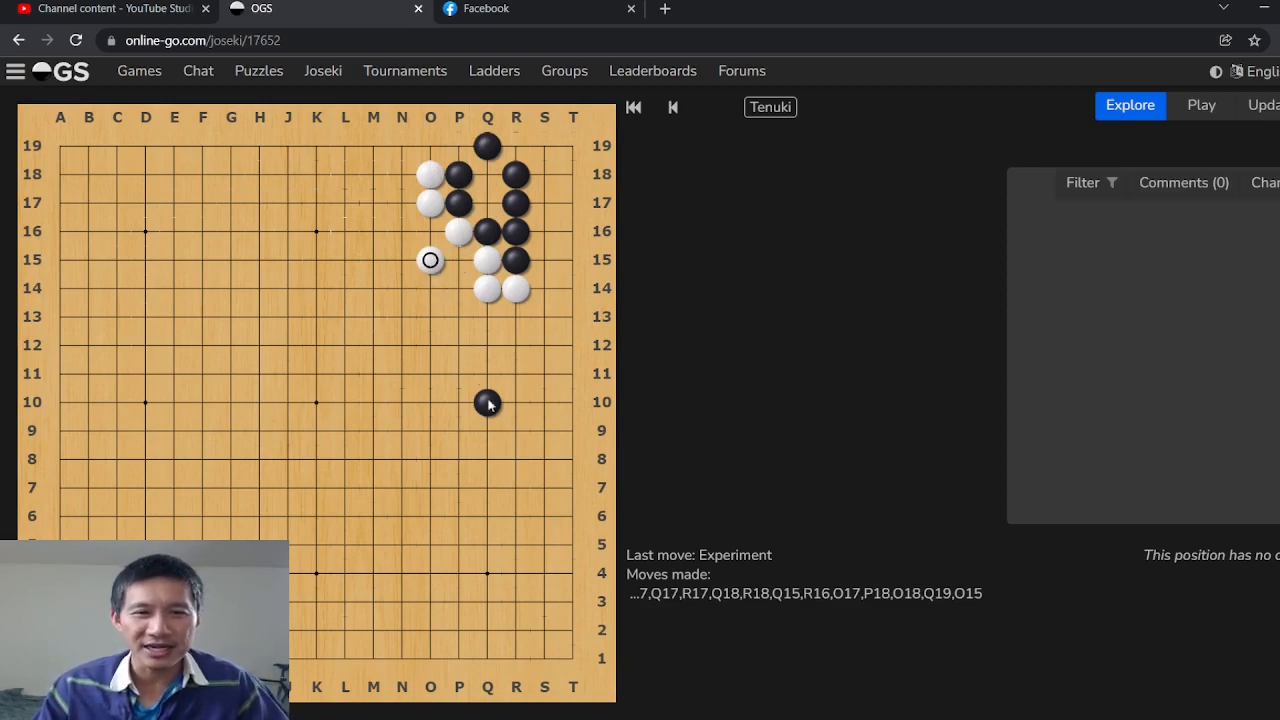
mouse_move(764, 458)
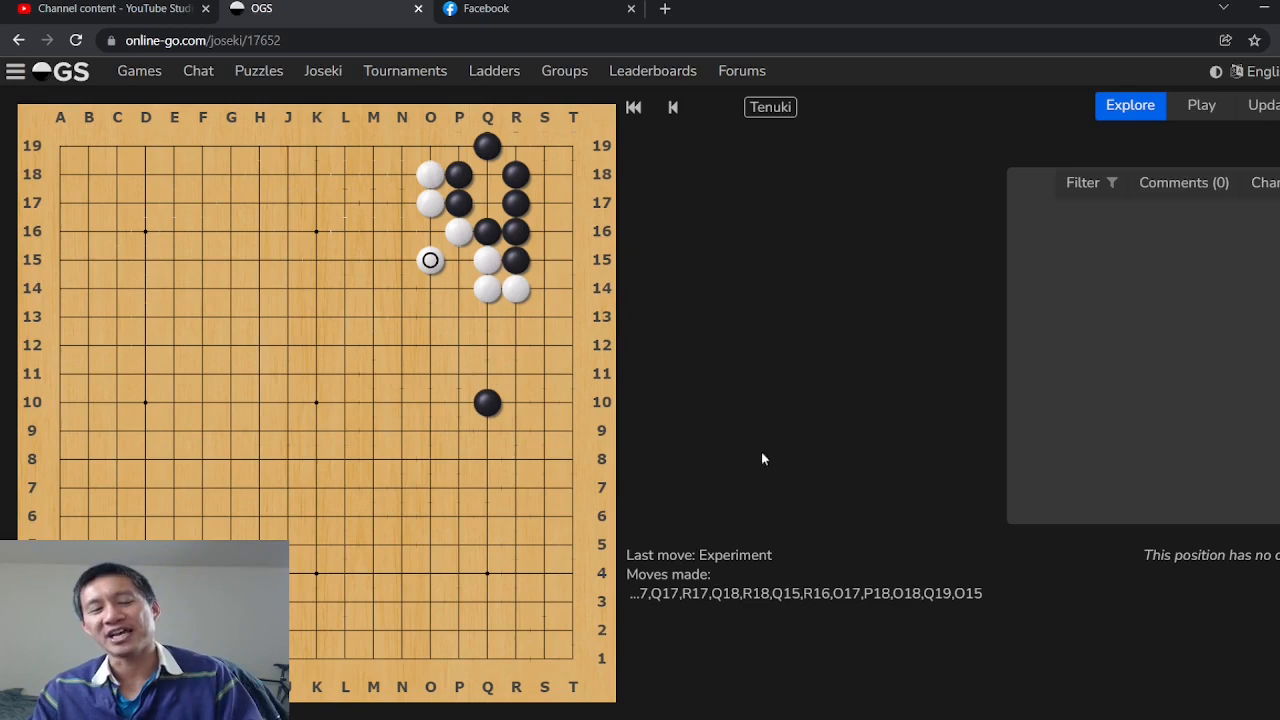
mouse_move(720, 464)
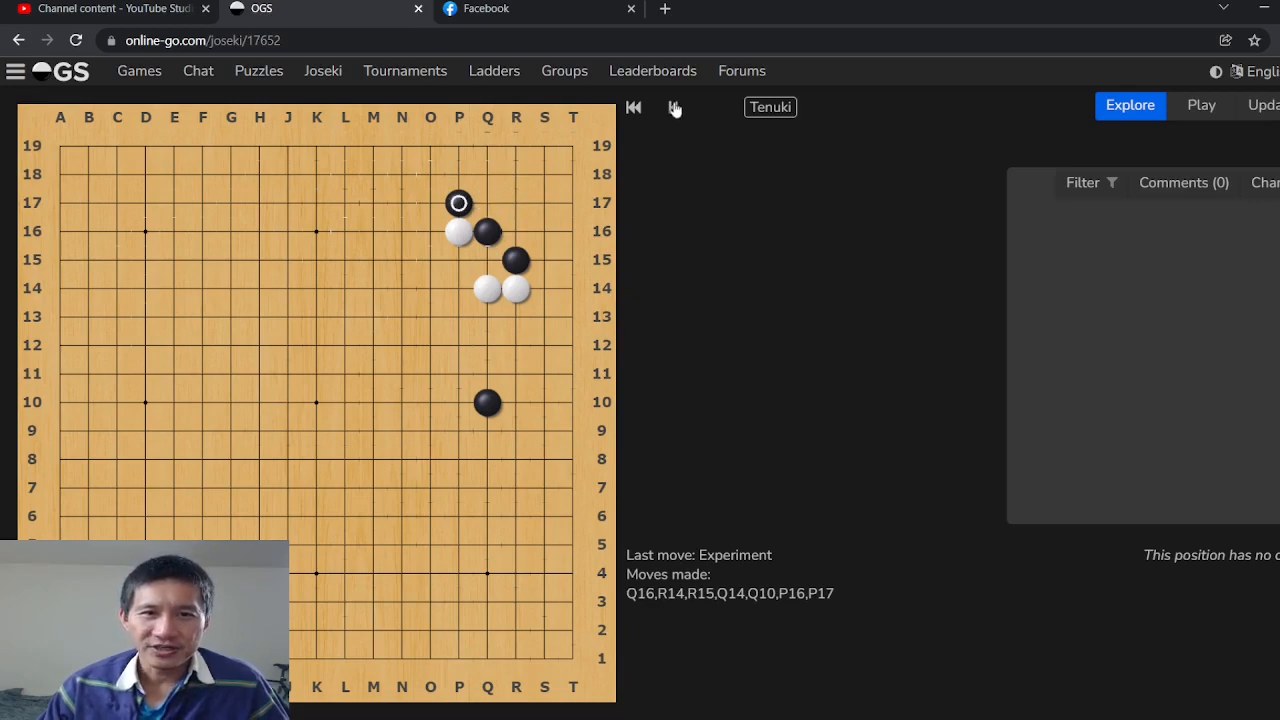
Rewind the board to the position after black's Q10 pincer.
click(672, 108)
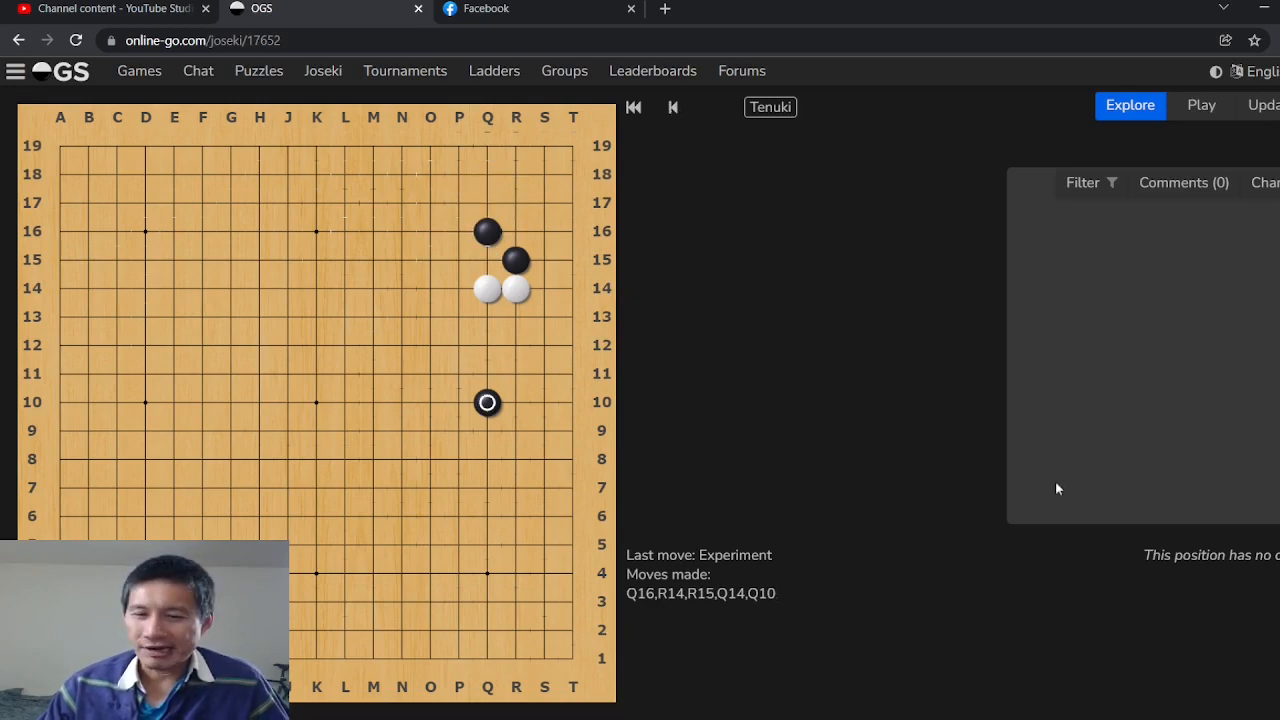